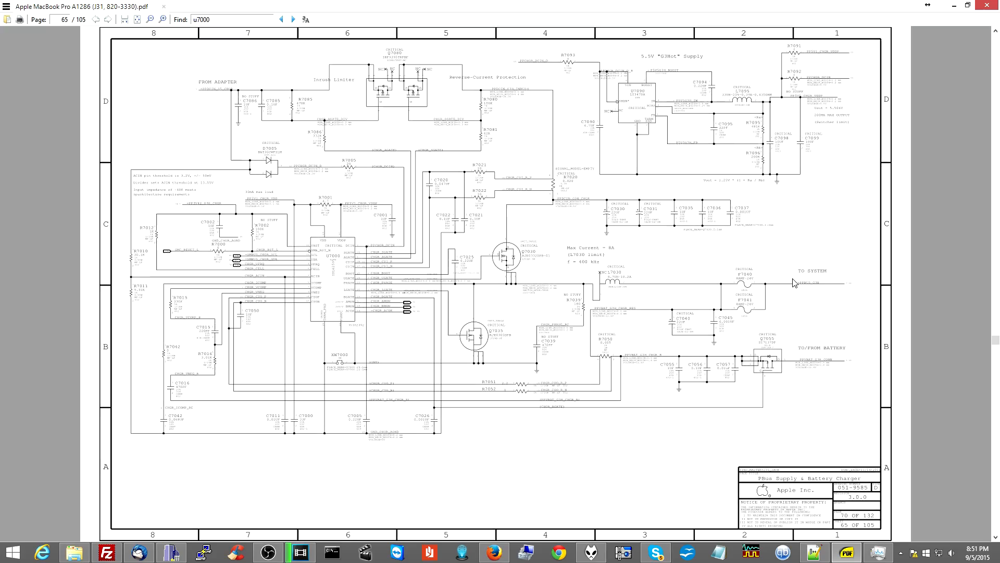
mouse_move(495, 251)
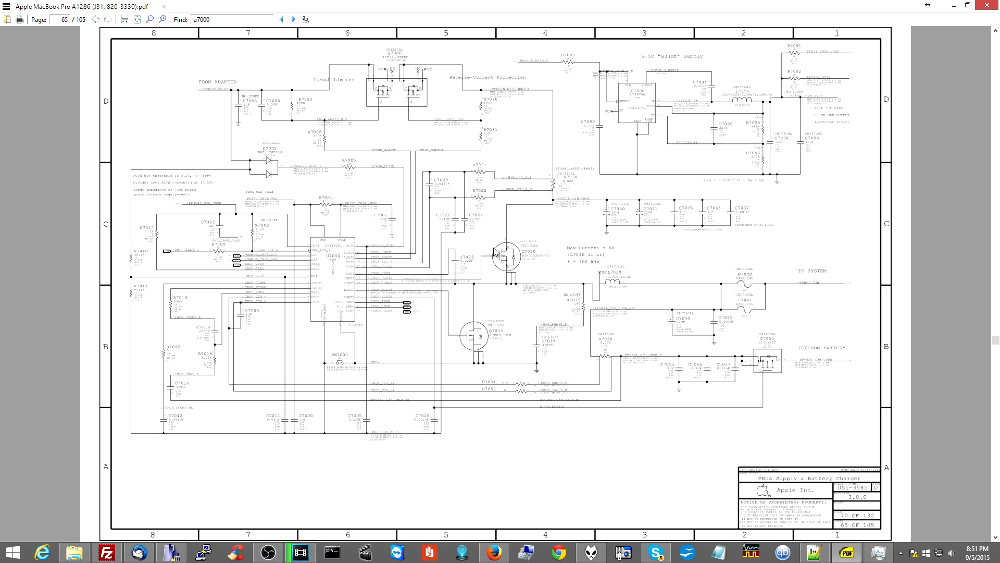
mouse_move(394, 180)
text(ppdcin_)
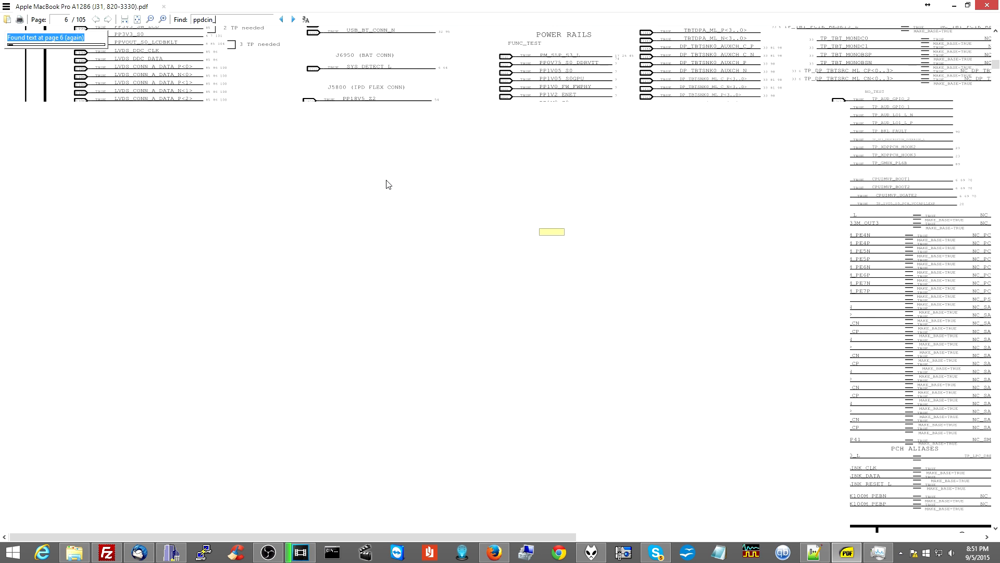
Step through the PPDCIN_ search matches until the highlighted label on page 49.
click(293, 20)
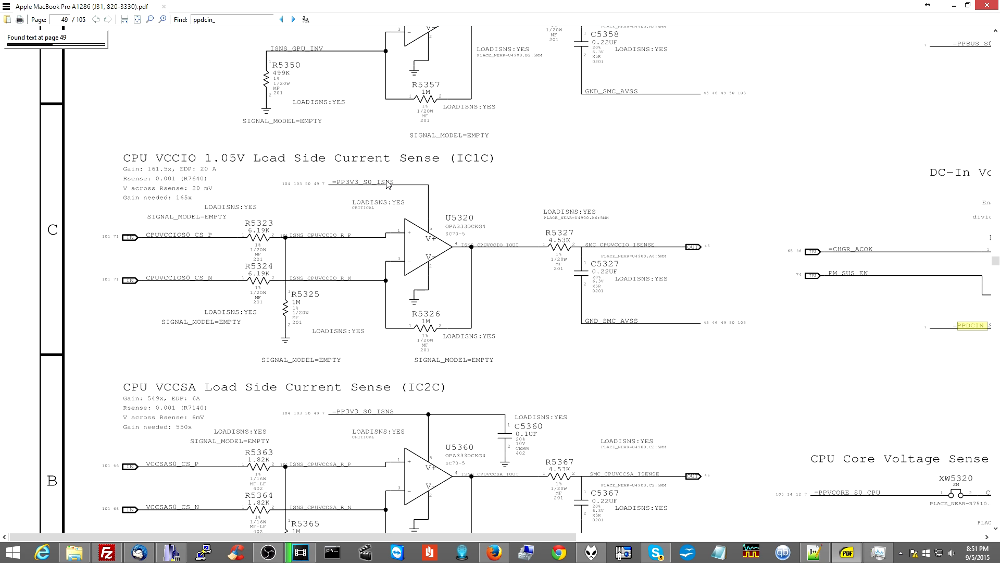
click(293, 19)
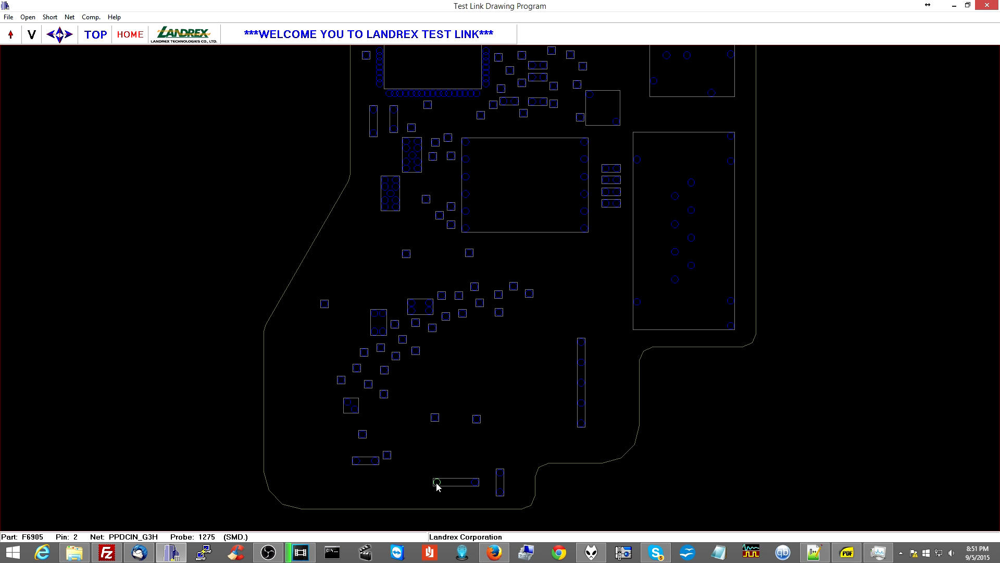
mouse_move(798, 542)
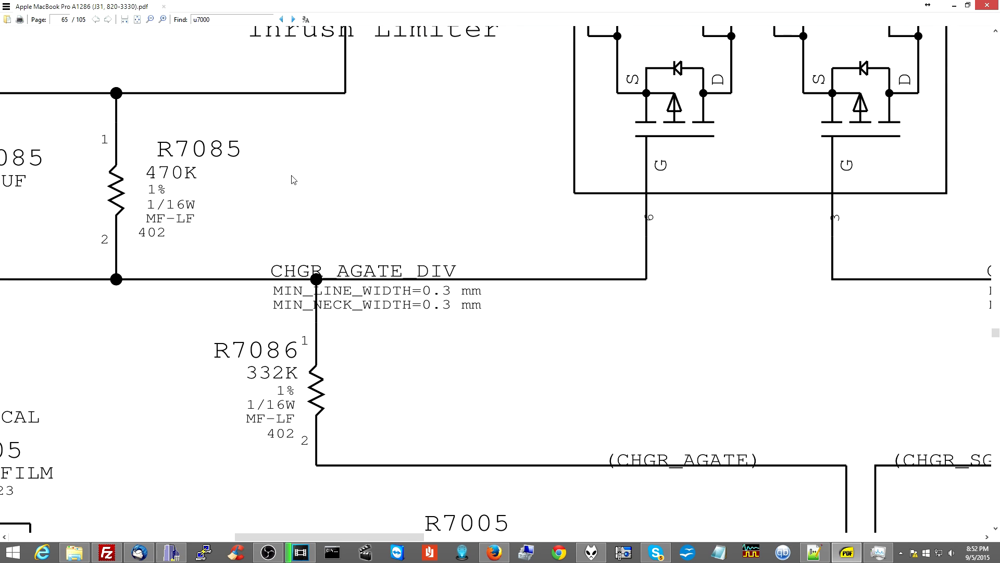
Fit page 65 to width and scroll down toward the Q7080 inrush limiter.
click(123, 19)
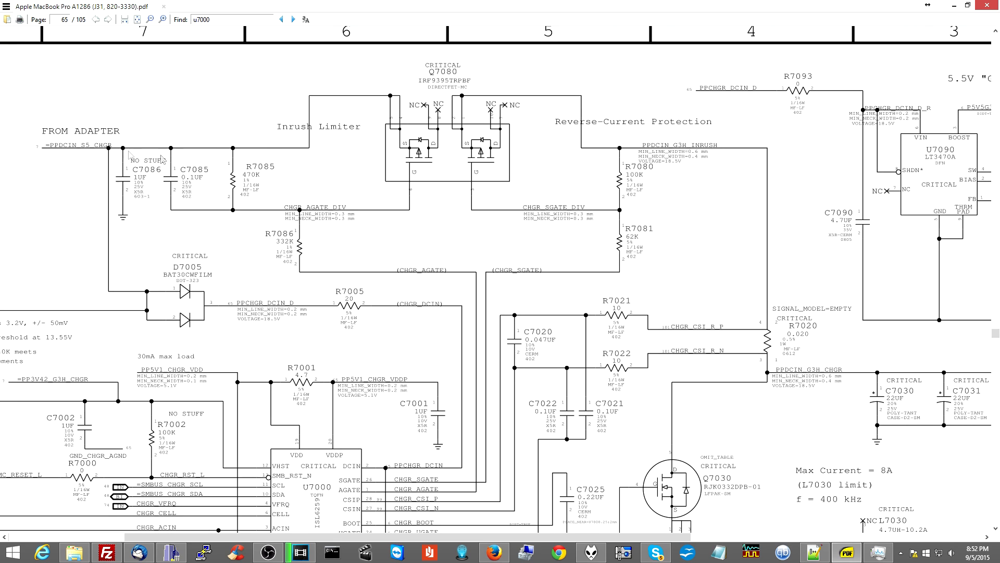
mouse_move(531, 196)
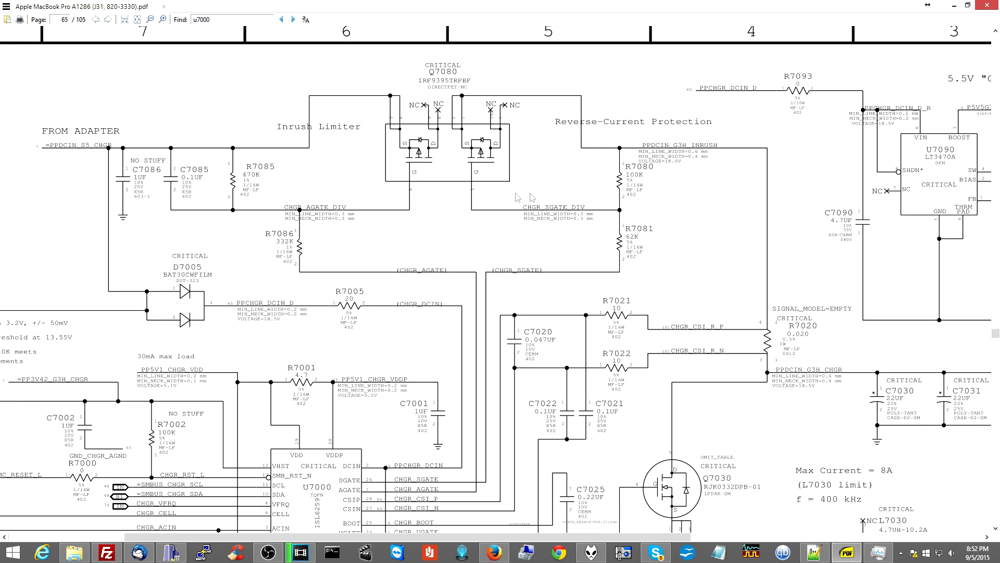
mouse_move(768, 355)
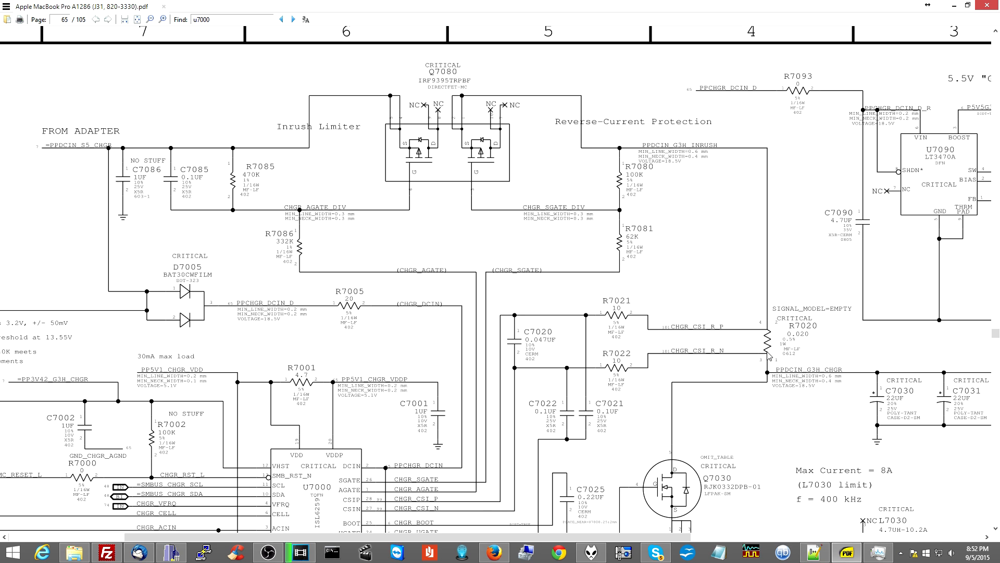
scroll(down, 3)
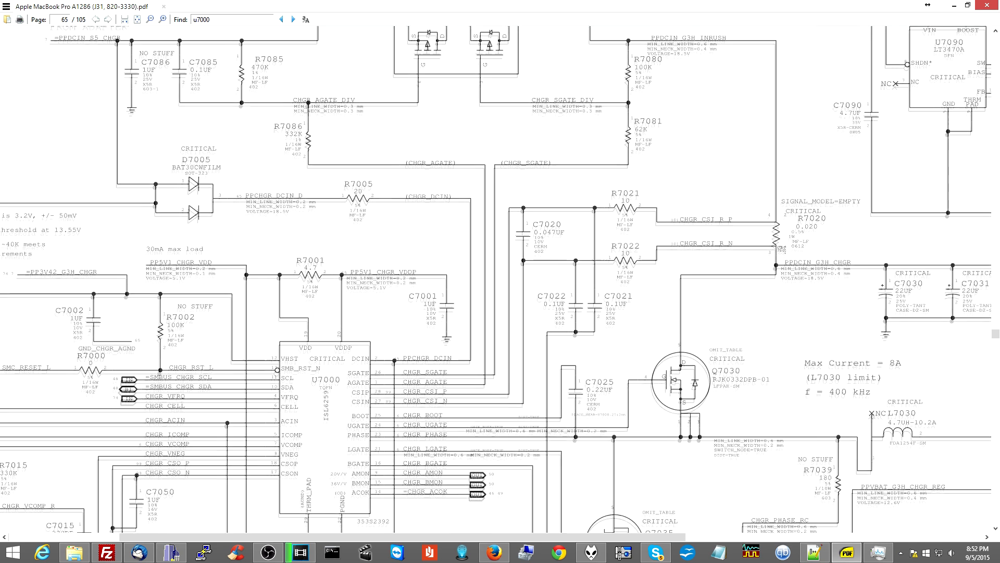
scroll(down, 3)
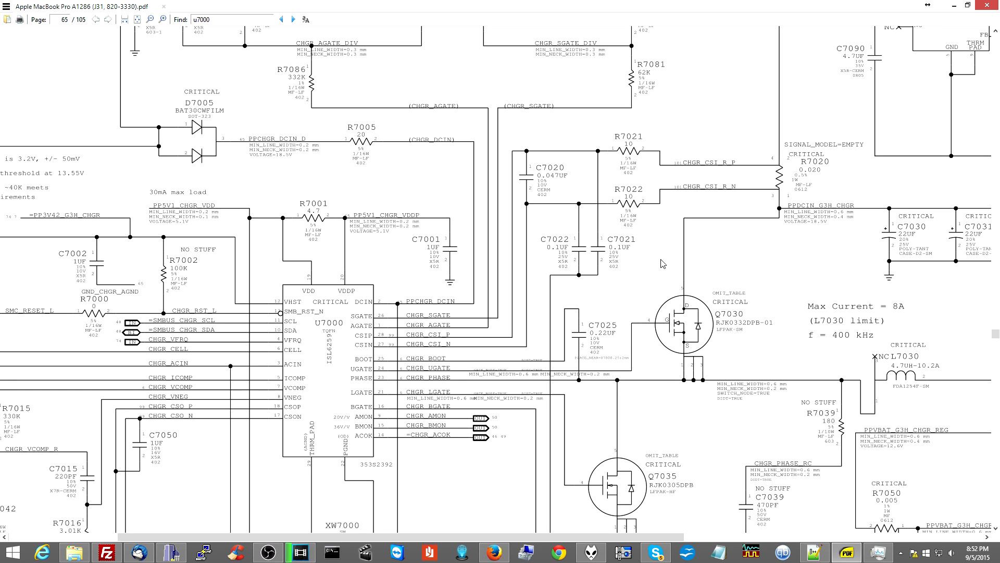
mouse_move(733, 318)
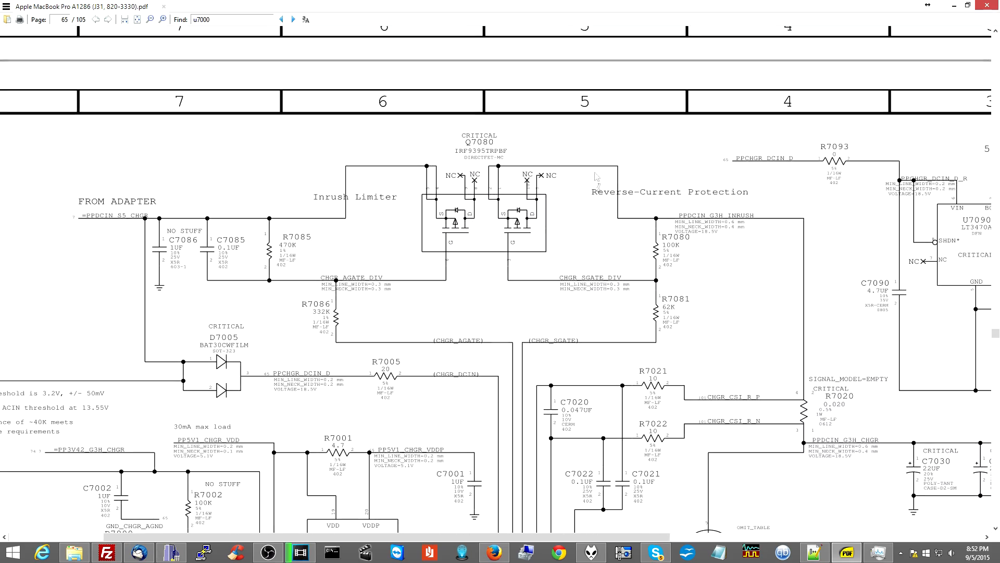
mouse_move(477, 219)
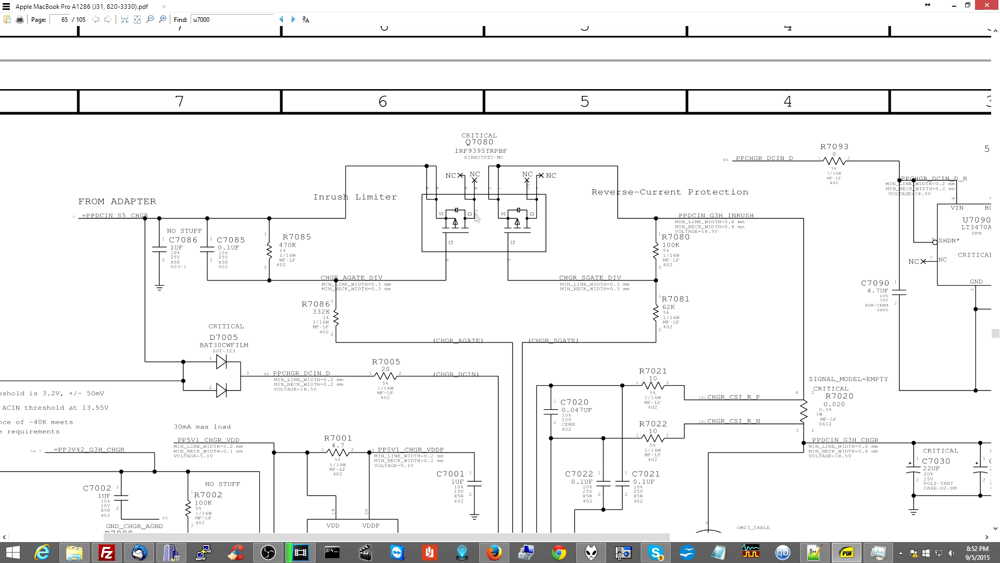
mouse_move(473, 222)
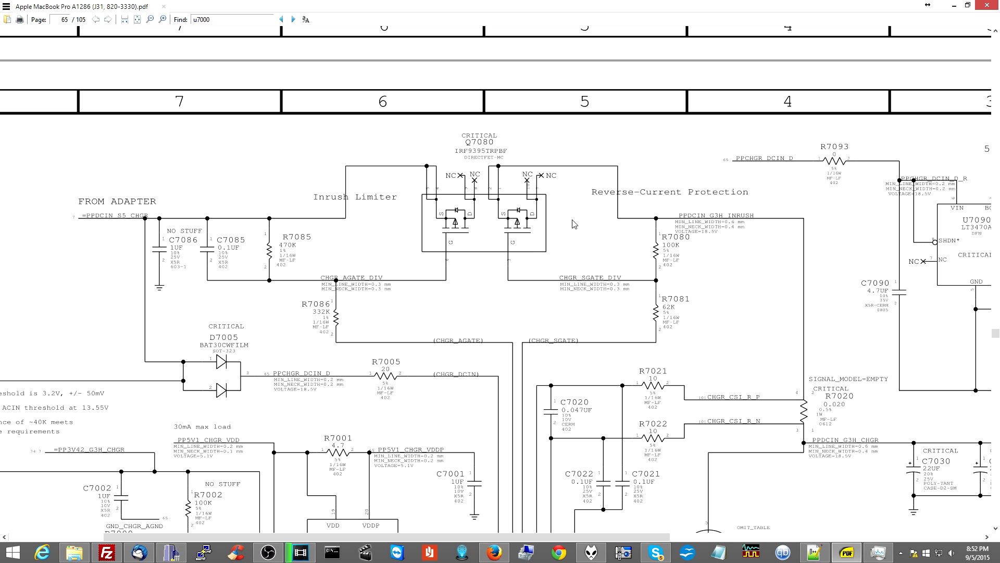
mouse_move(571, 228)
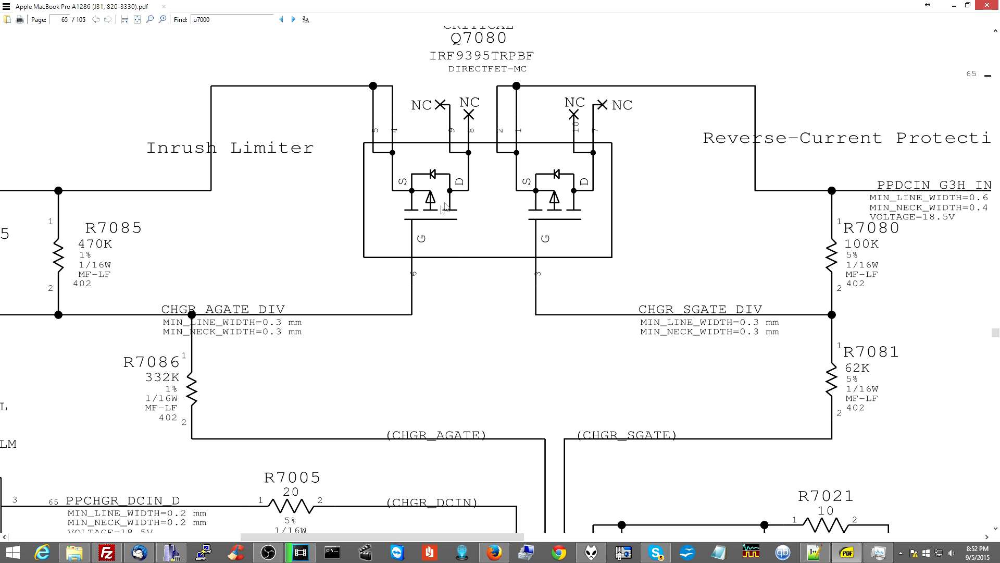
Scroll down past R7005 and U7000 to view page 64's Q7080 input circuit.
double_click(483, 56)
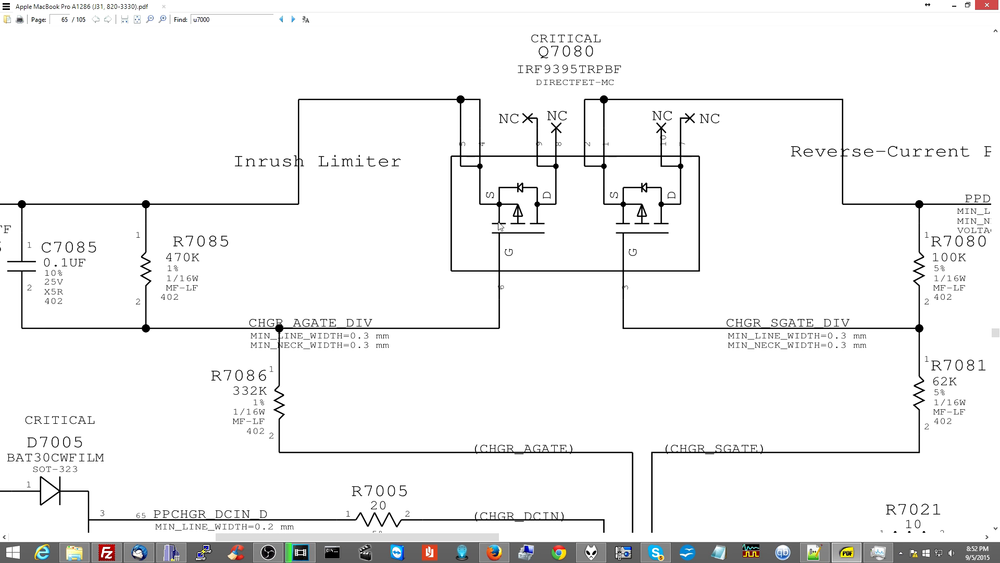
mouse_move(523, 244)
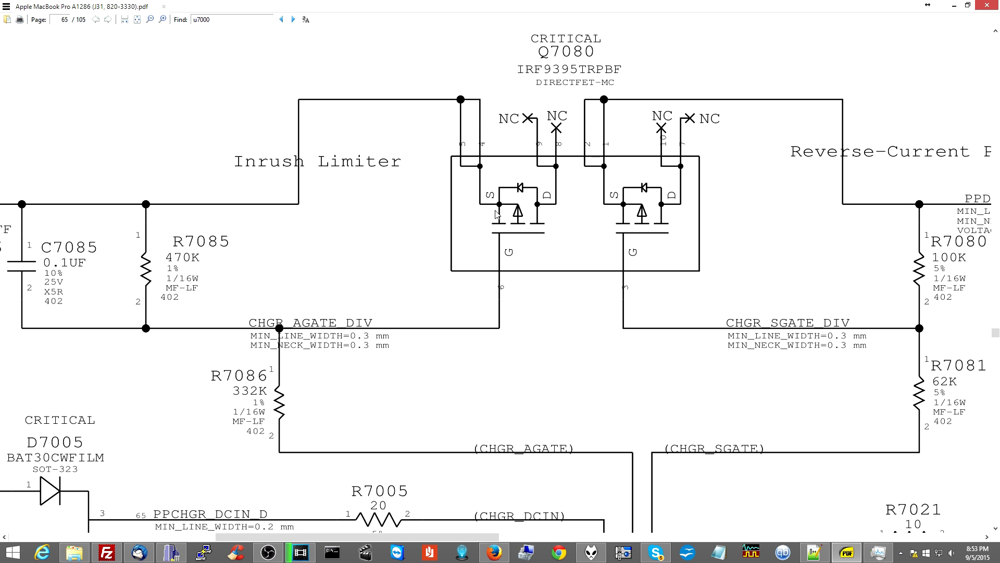
scroll(down, 3)
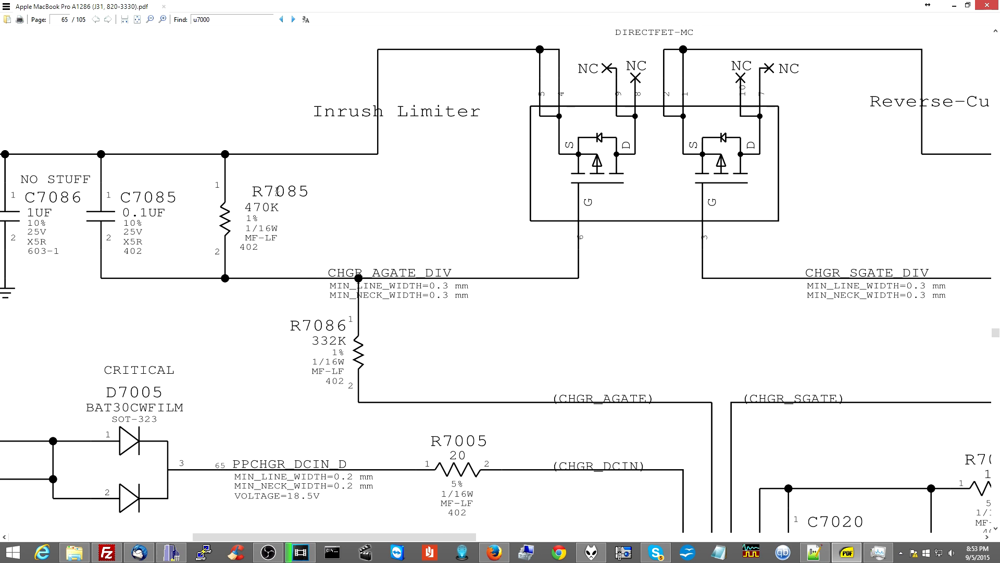
mouse_move(315, 313)
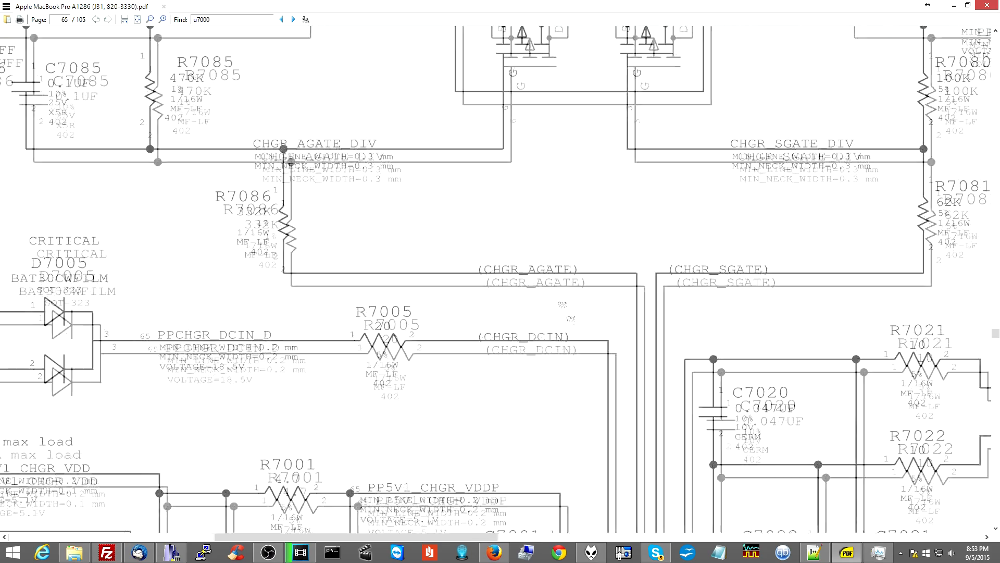
scroll(down, 3)
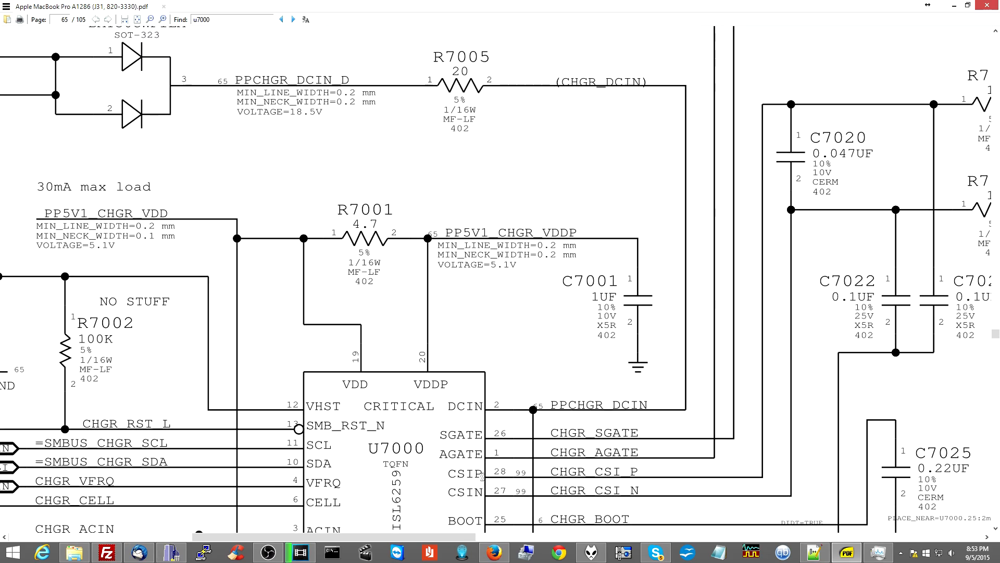
scroll(down, 3)
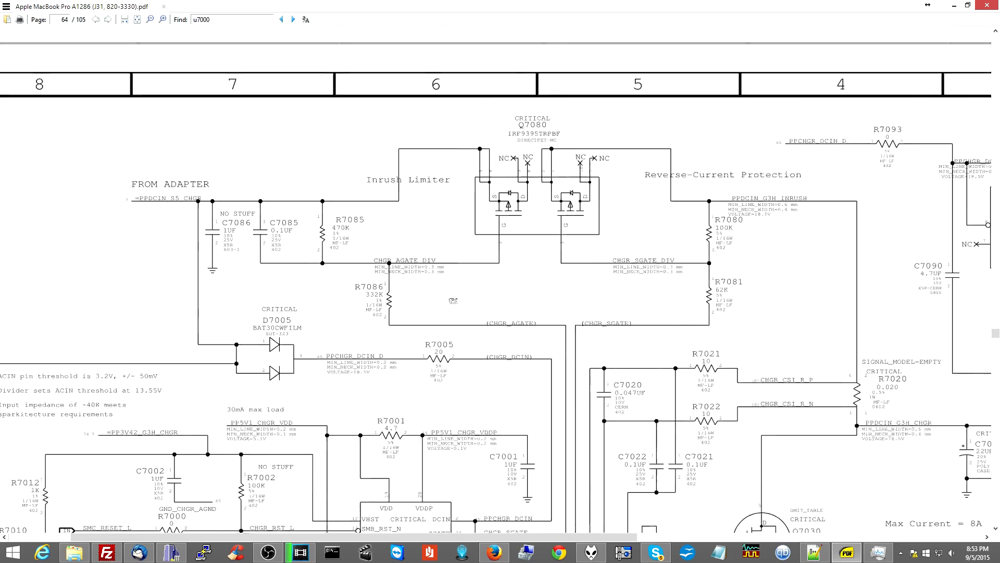
Scroll to page 65 and jump to the highlighted Q7080 search match.
scroll(down, 3)
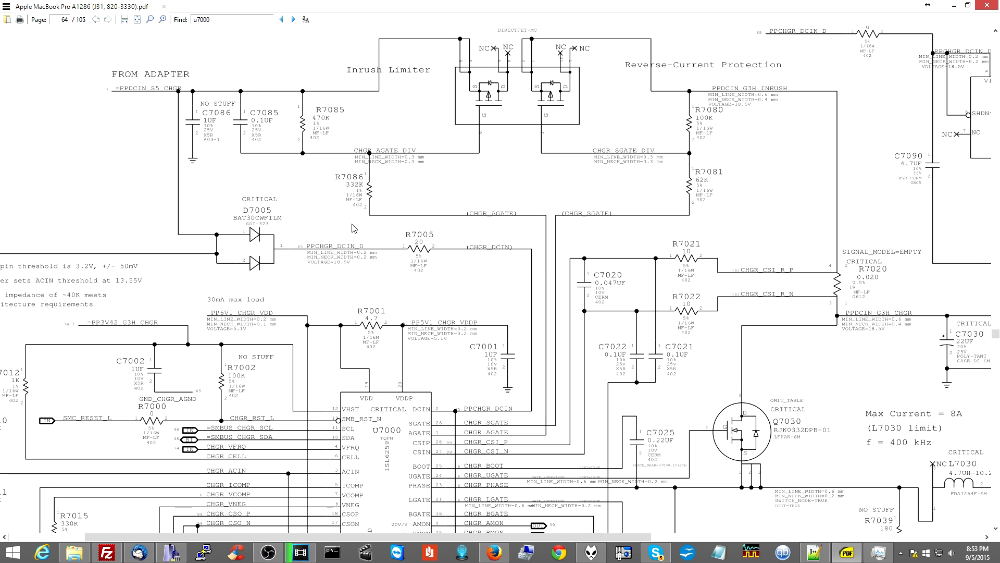
mouse_move(316, 103)
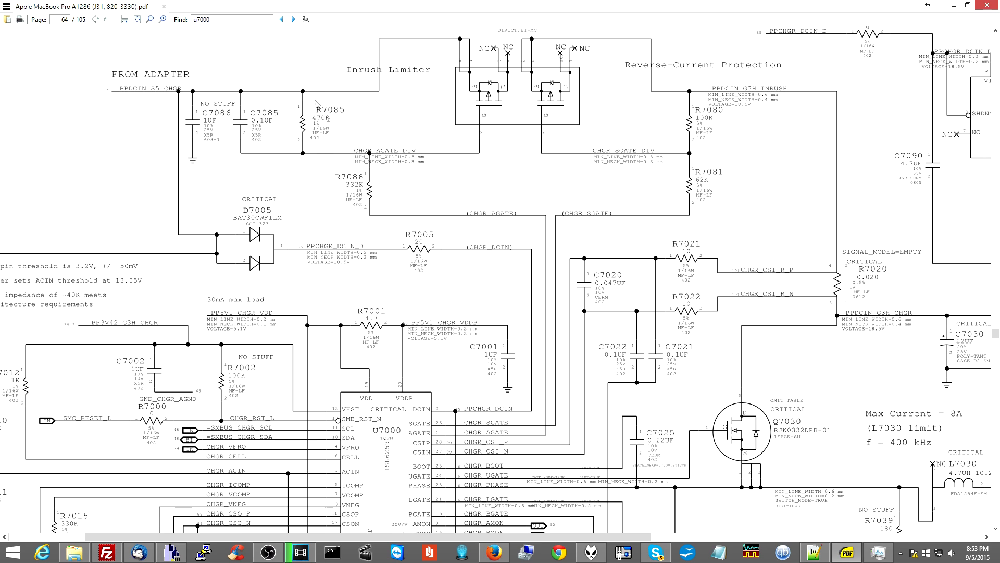
mouse_move(372, 132)
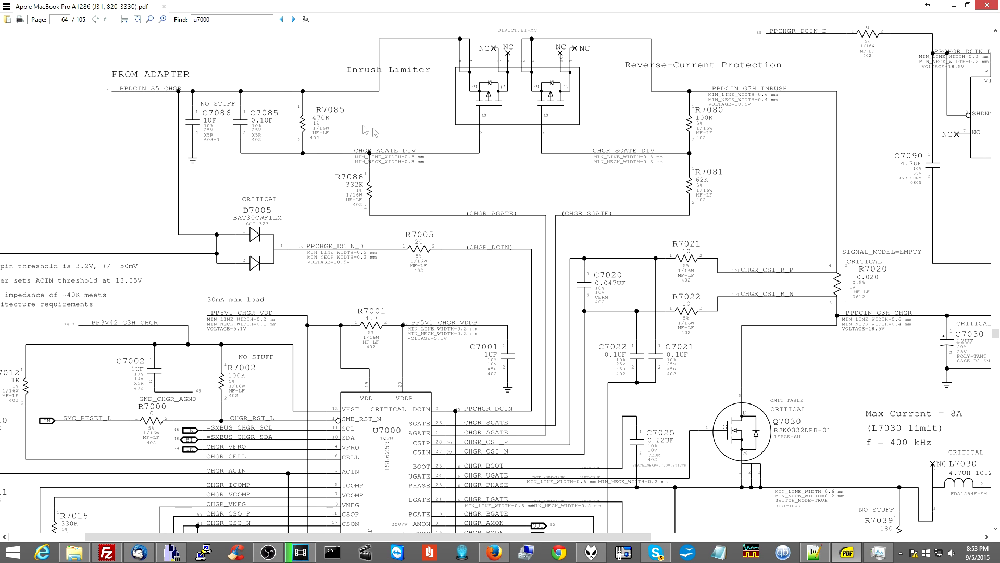
mouse_move(376, 131)
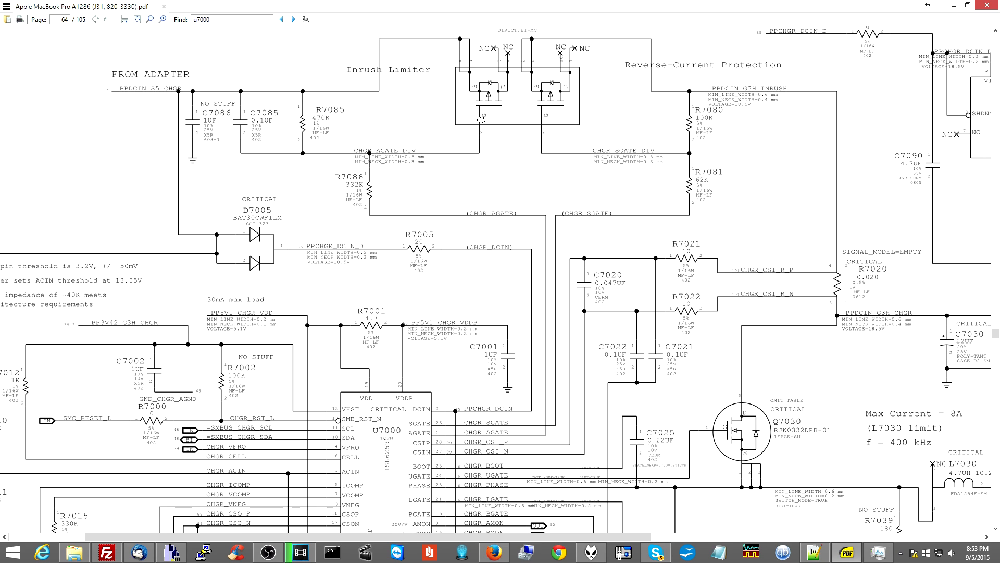
mouse_move(488, 271)
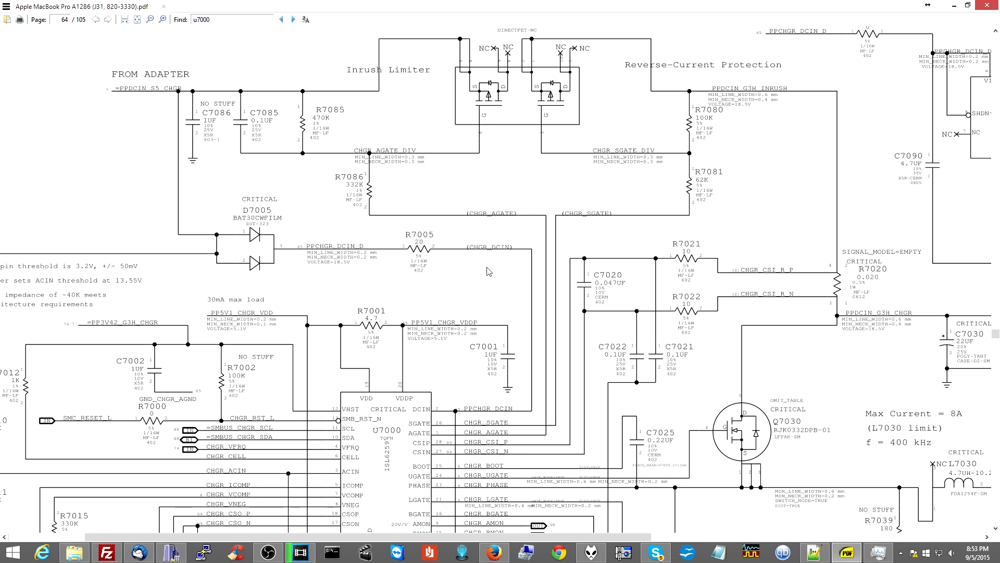
mouse_move(397, 448)
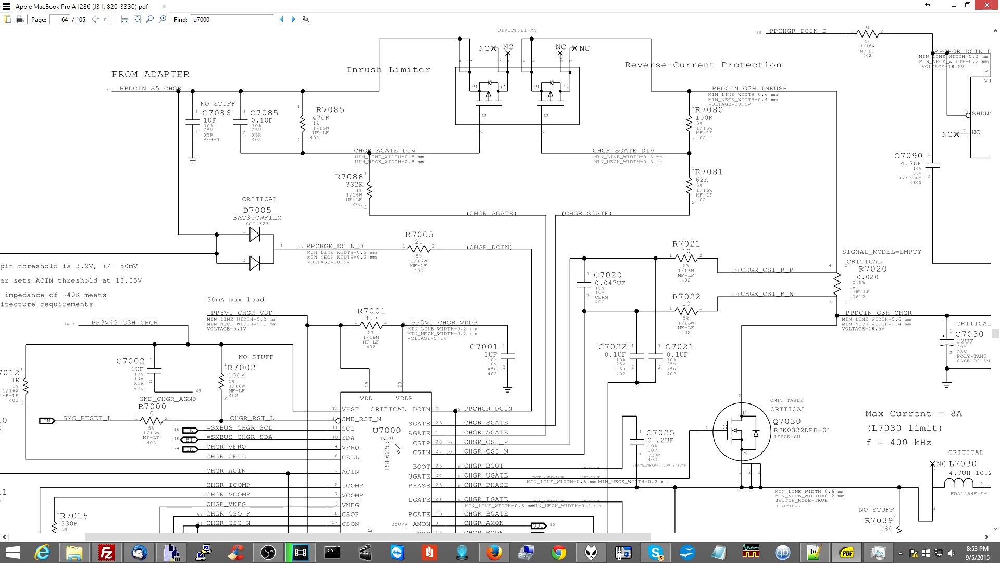
mouse_move(396, 449)
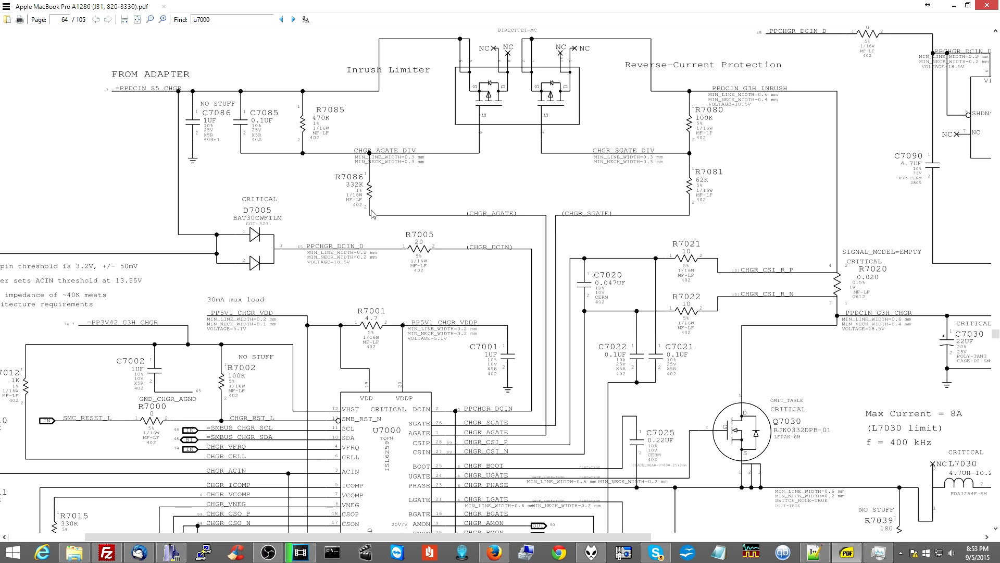
mouse_move(562, 258)
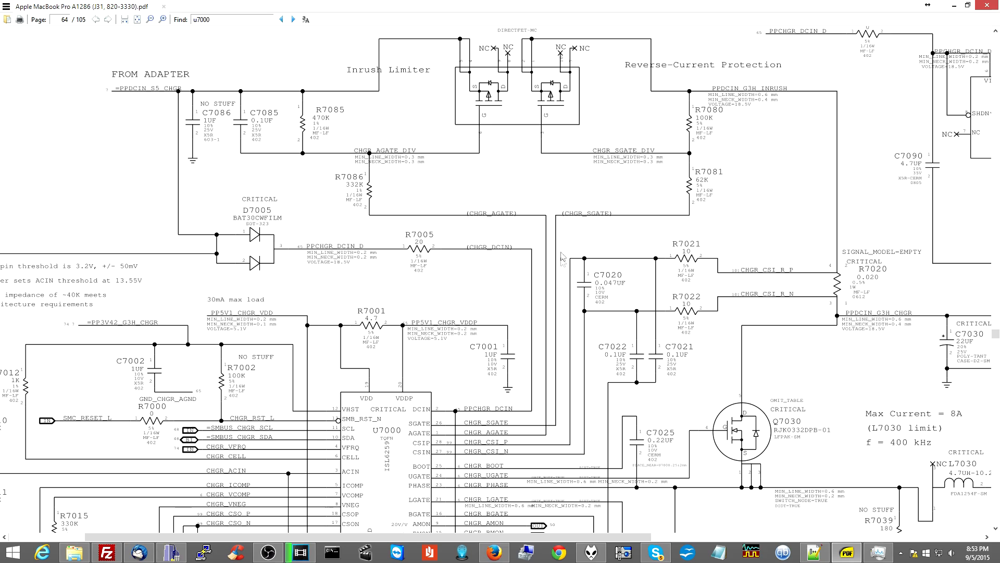
scroll(down, 3)
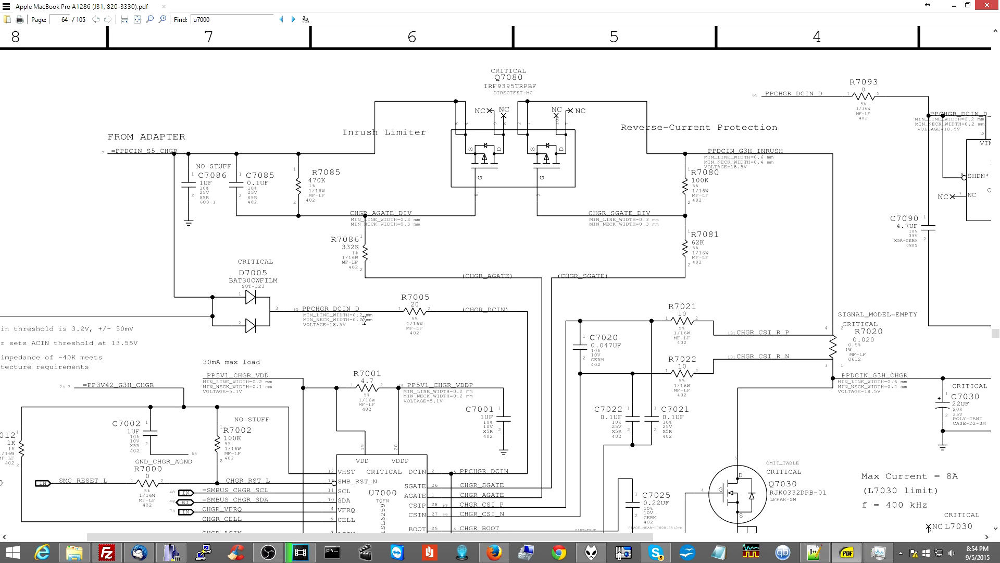
mouse_move(363, 282)
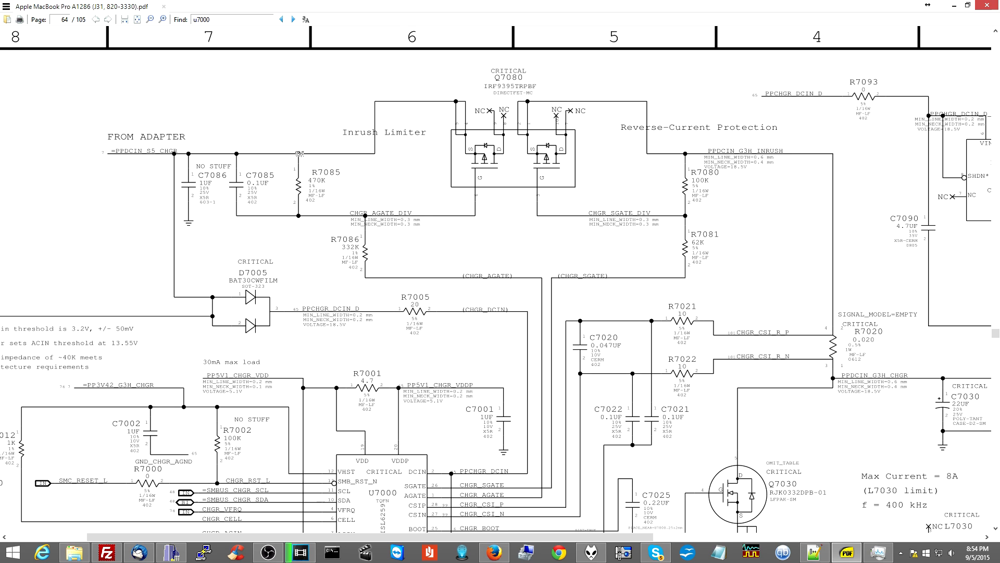
mouse_move(305, 214)
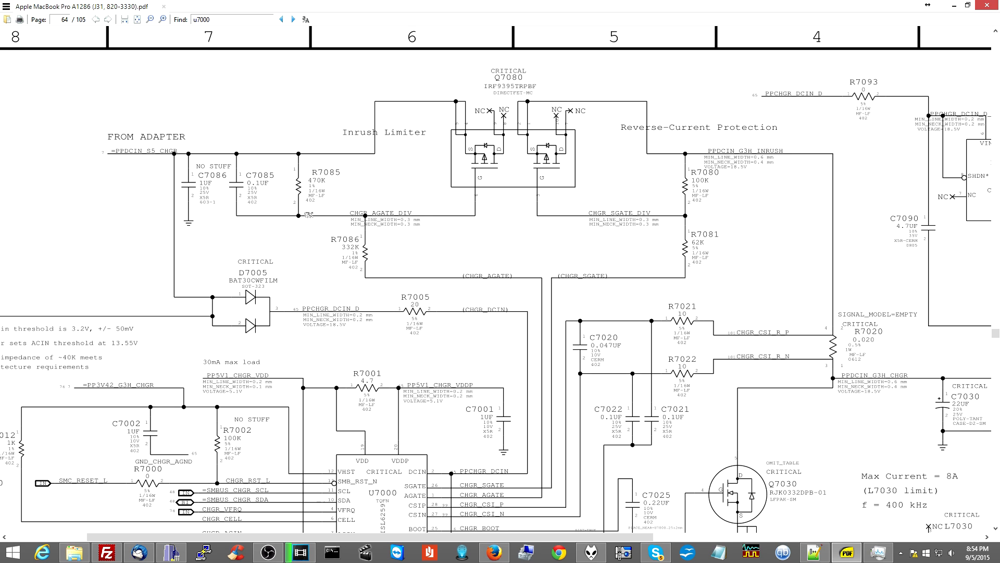
mouse_move(376, 262)
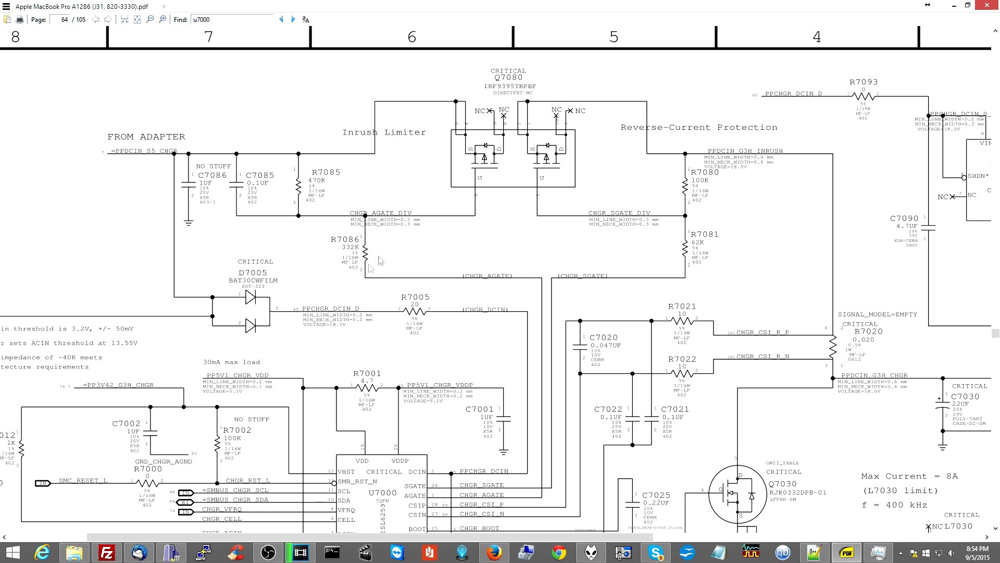
mouse_move(475, 168)
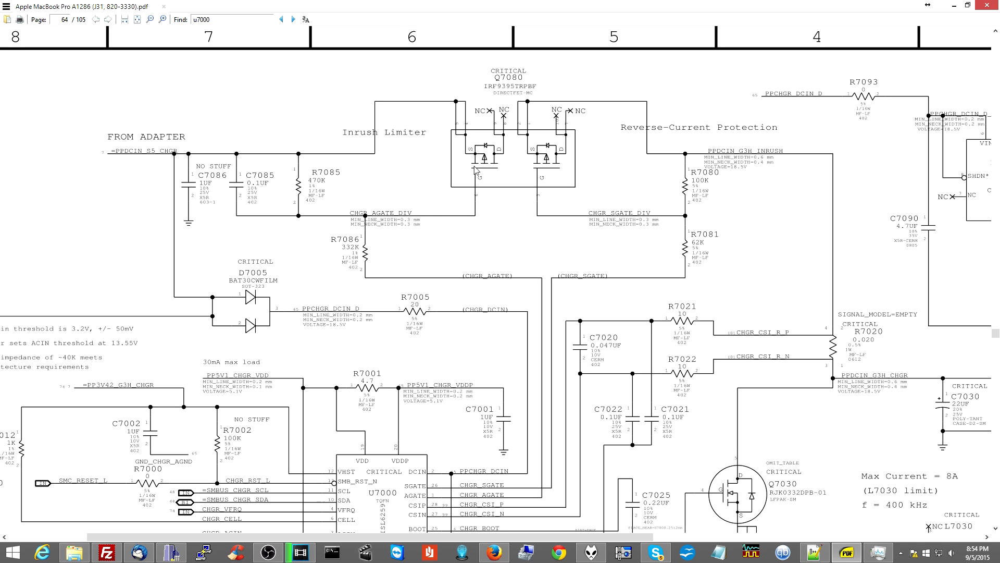
mouse_move(475, 177)
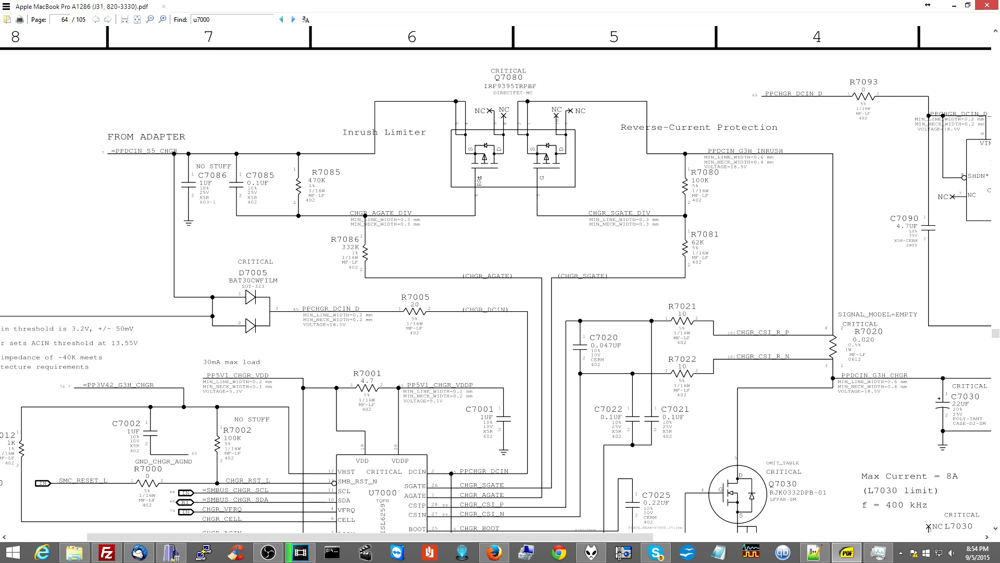
mouse_move(467, 154)
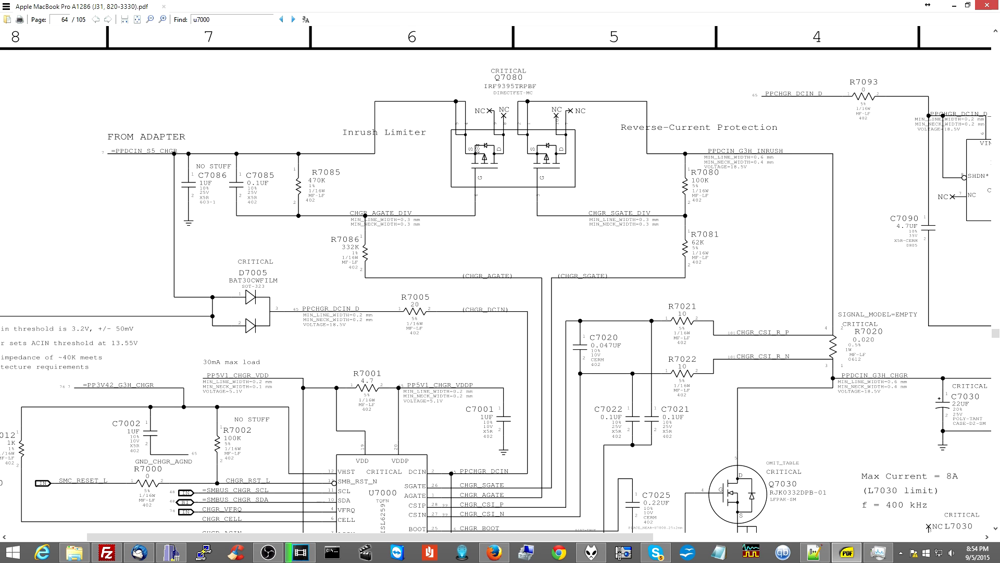
mouse_move(553, 180)
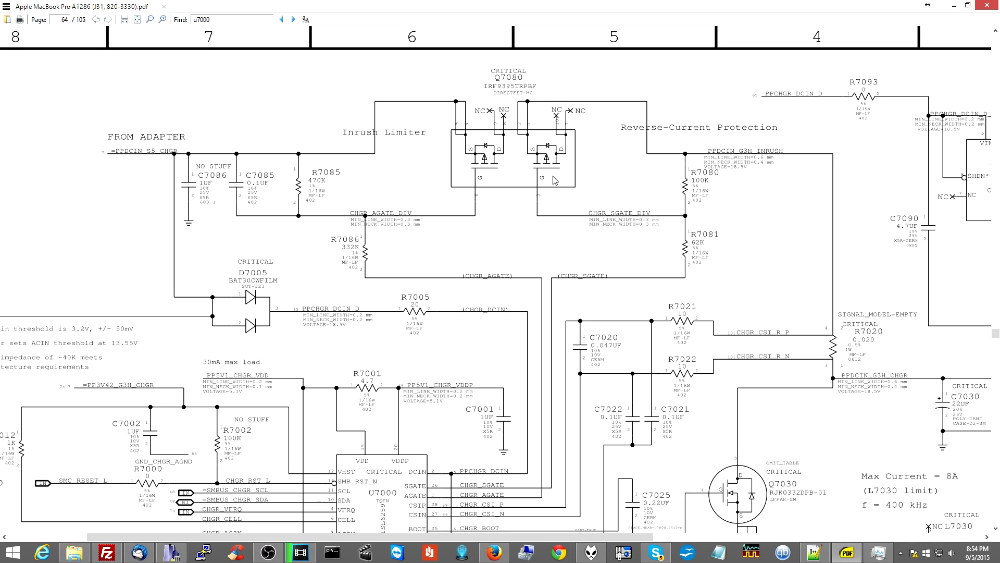
mouse_move(512, 183)
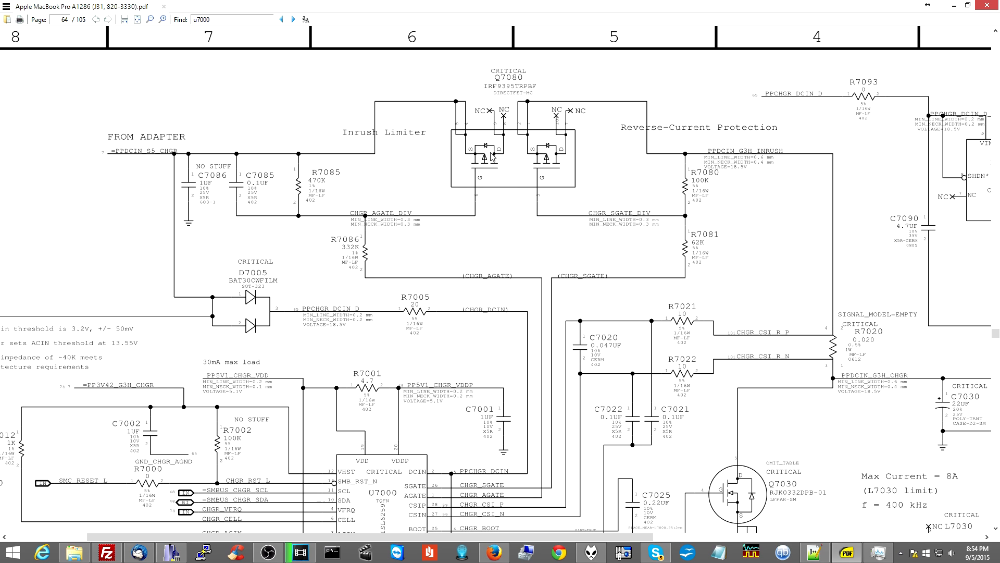
click(293, 19)
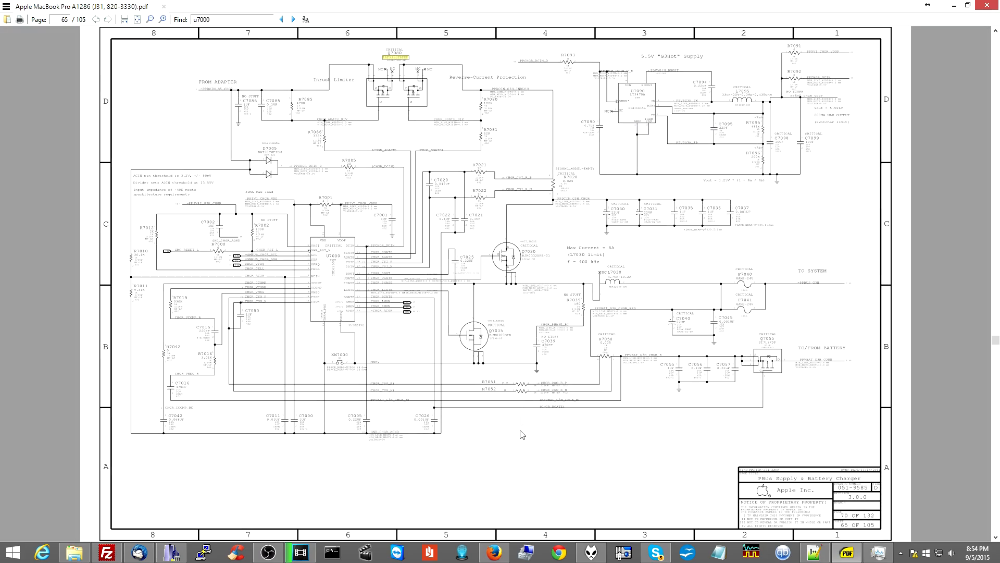
Switch to Firefox and close every tab except the Google search results.
click(495, 553)
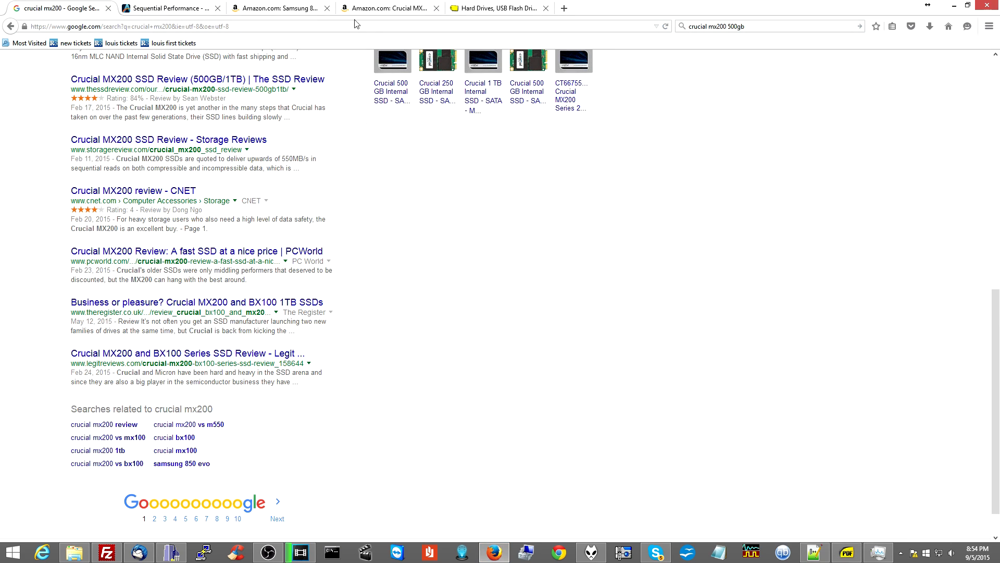
right_click(61, 8)
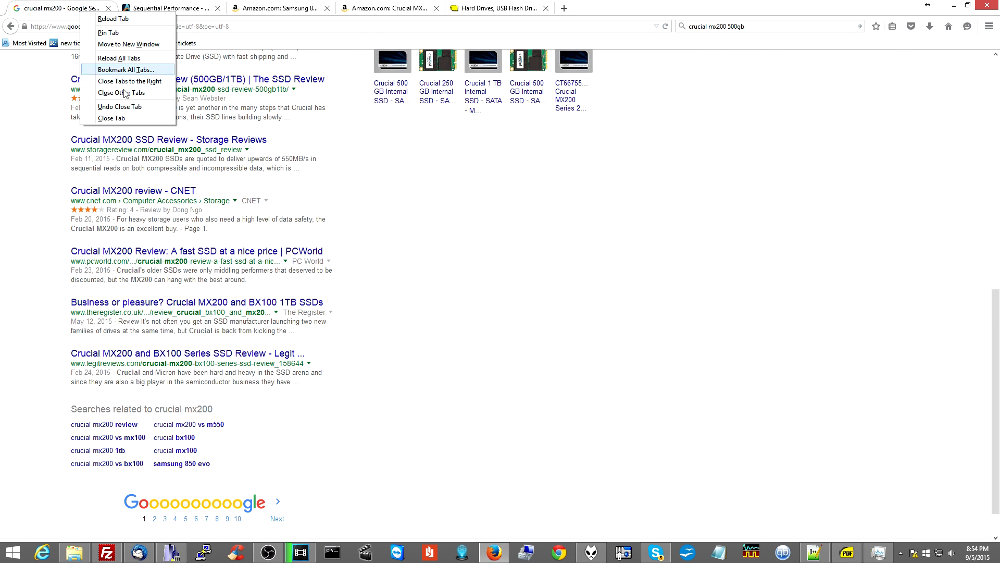
click(120, 94)
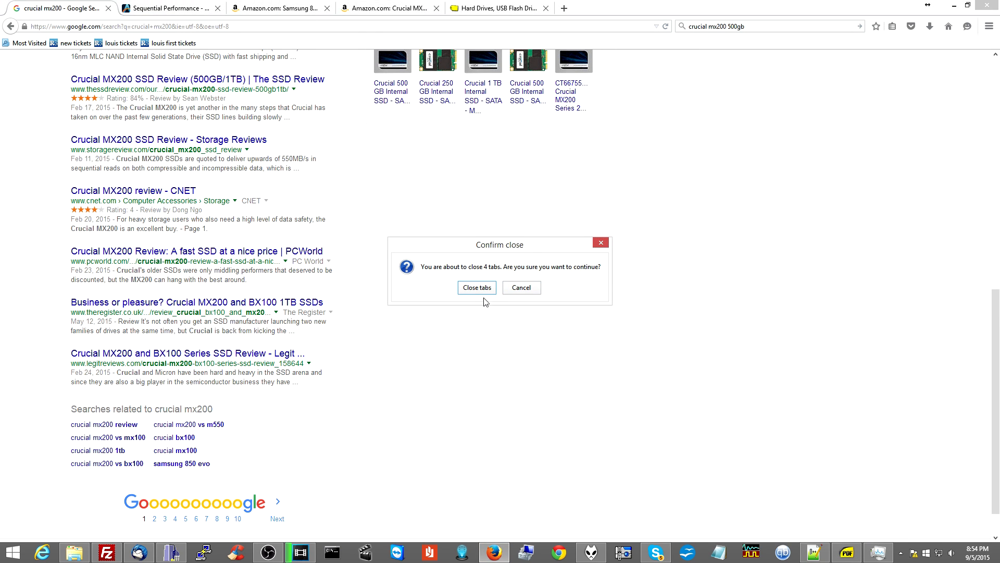
Replace the Google query with IRF9395TRPBF and run the search.
click(475, 287)
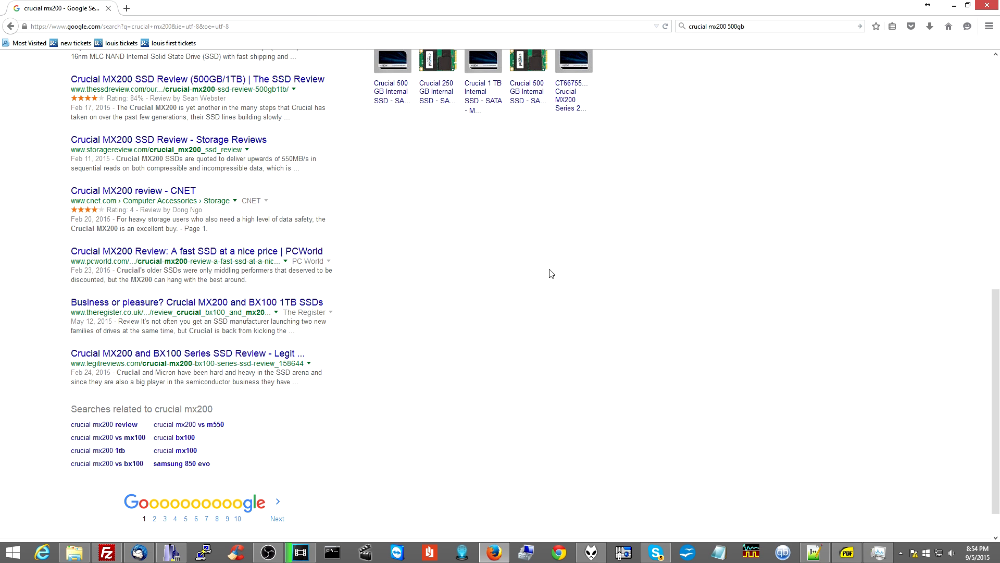
text(IRF9395TRPBF)
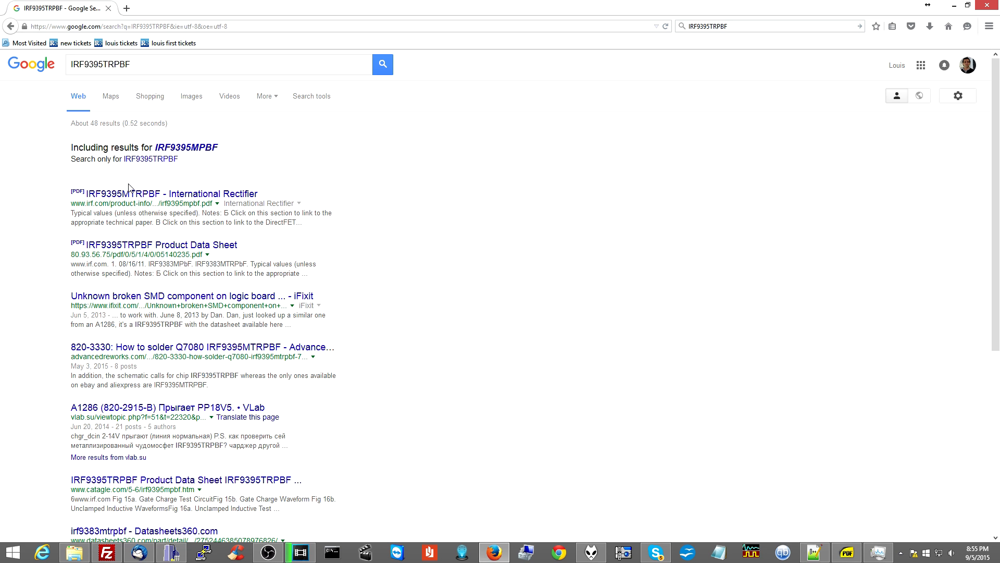
click(171, 193)
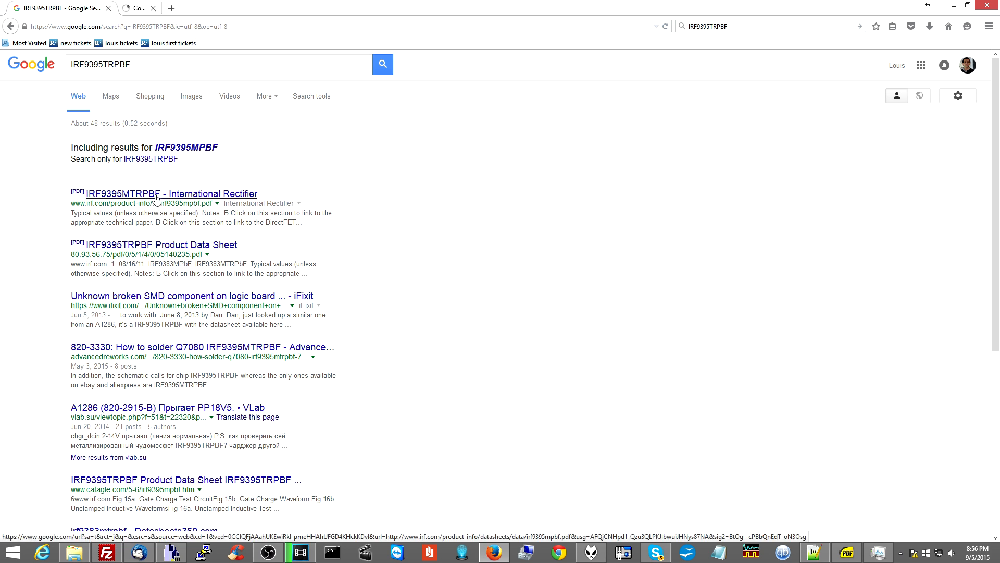
click(170, 194)
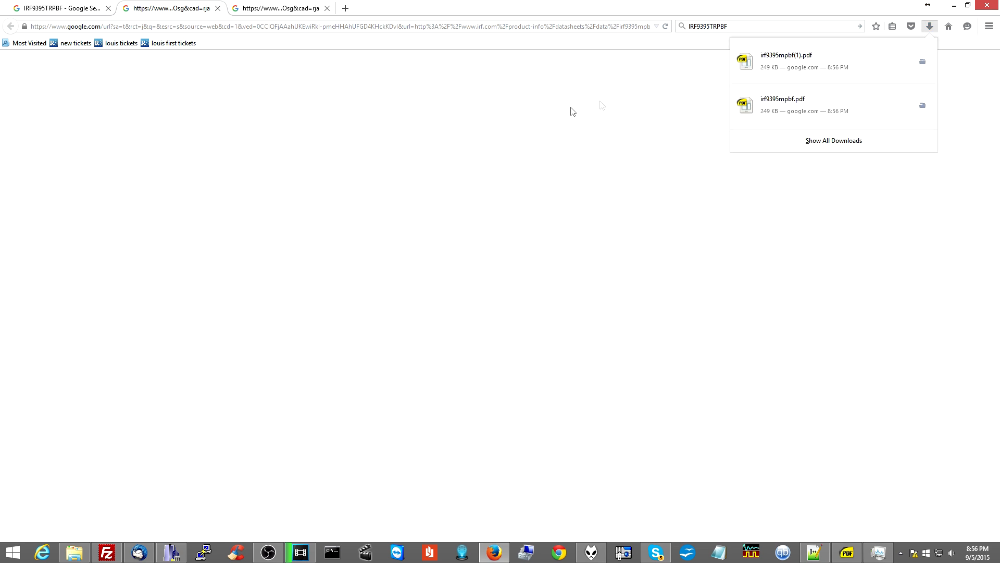
Open the downloaded irf9395mpbf(1).pdf datasheet in SumatraPDF.
click(785, 56)
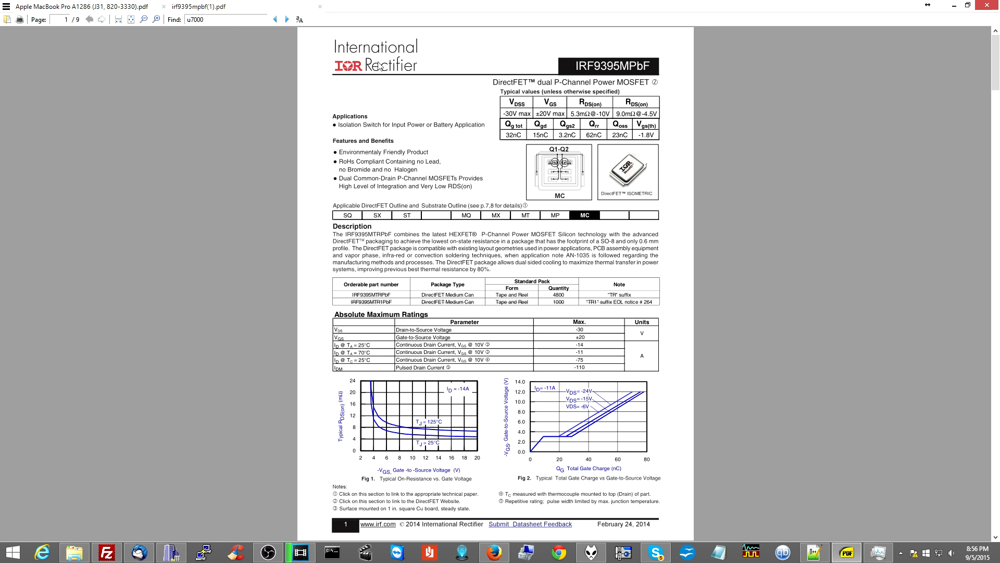
mouse_move(380, 79)
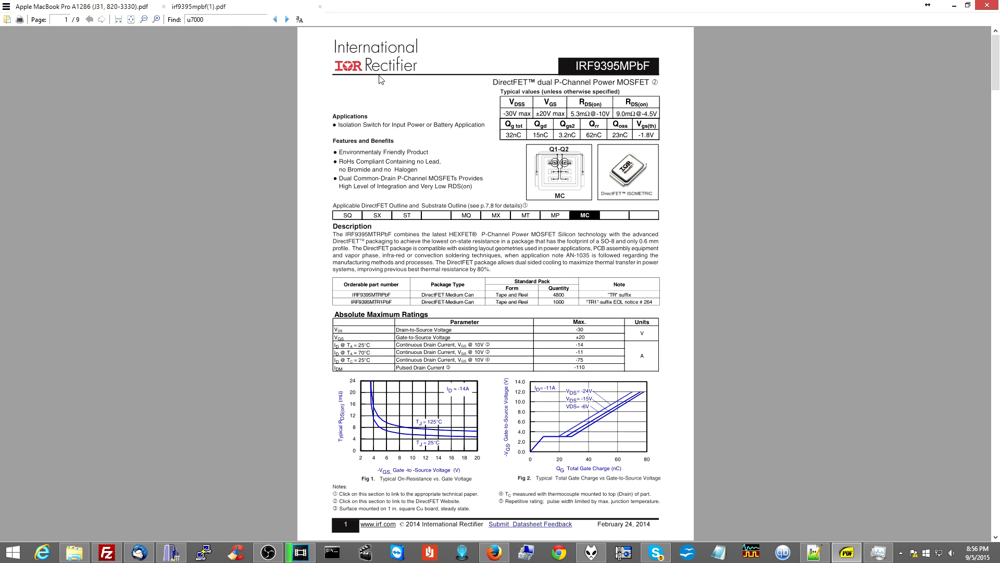
mouse_move(367, 179)
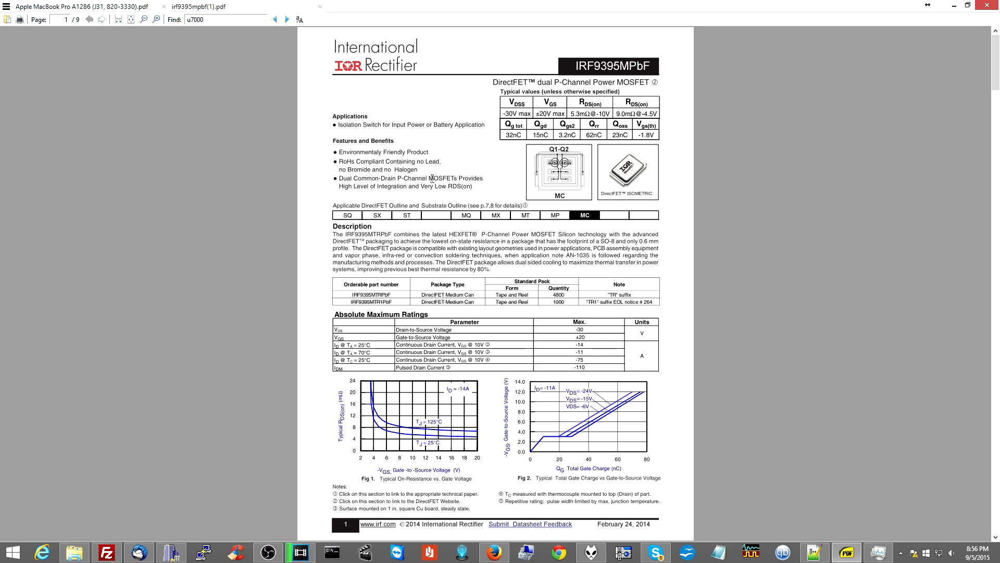
mouse_move(427, 294)
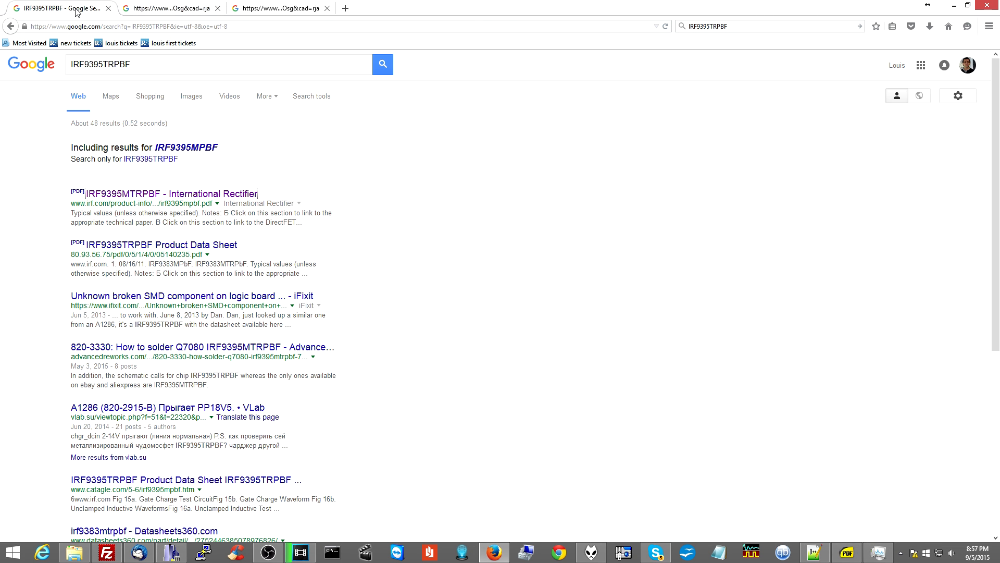
mouse_move(177, 107)
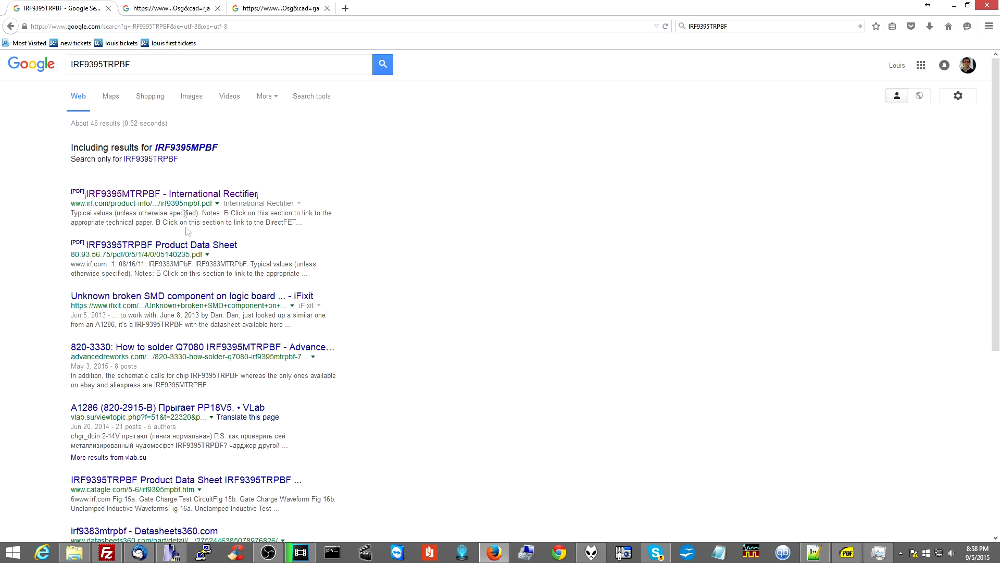
mouse_move(159, 107)
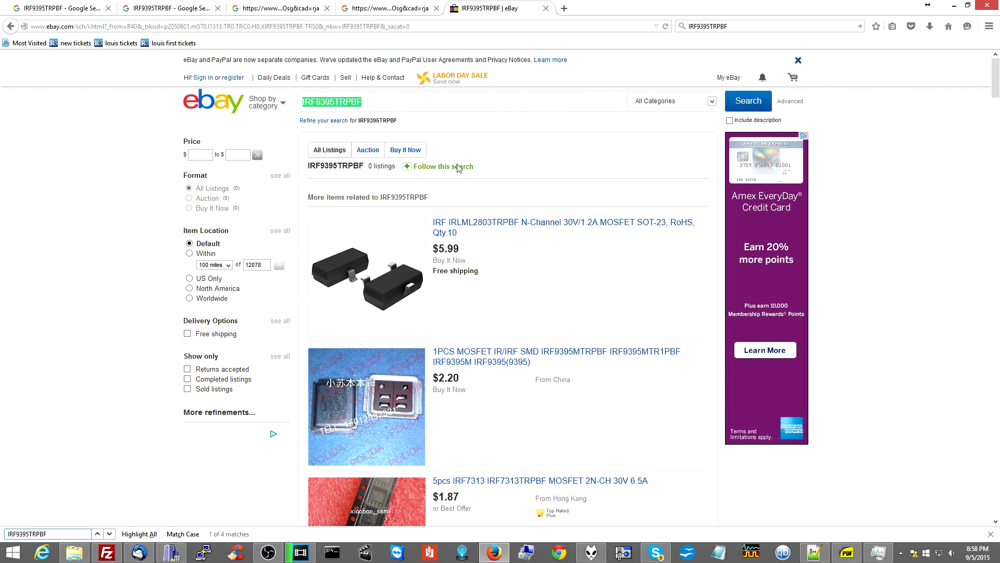
Enter mouser.co in the browser address bar.
text(mouser.co)
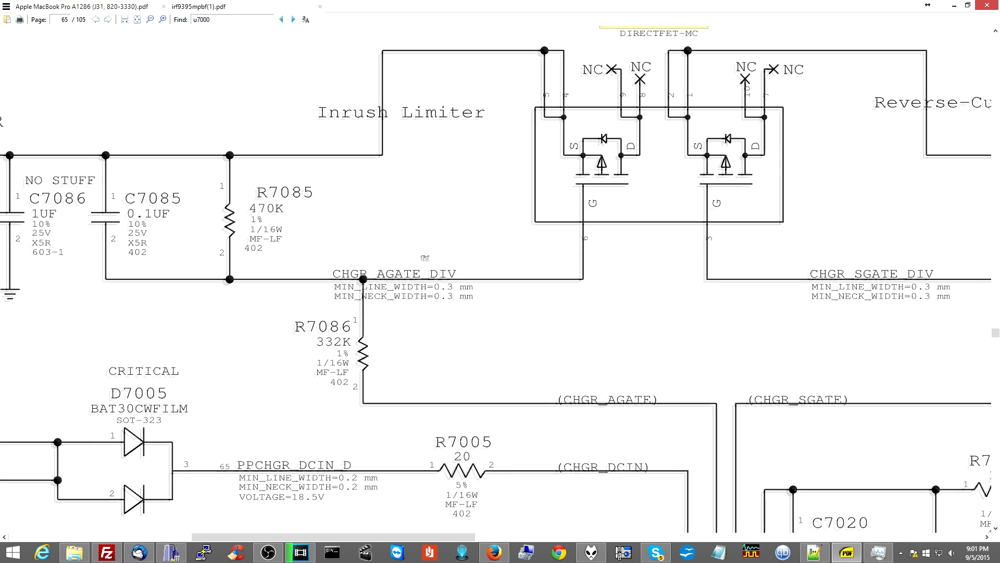
Scroll page 65 until the Q7080 IRF9395TRPBF label is fully in view.
scroll(down, 3)
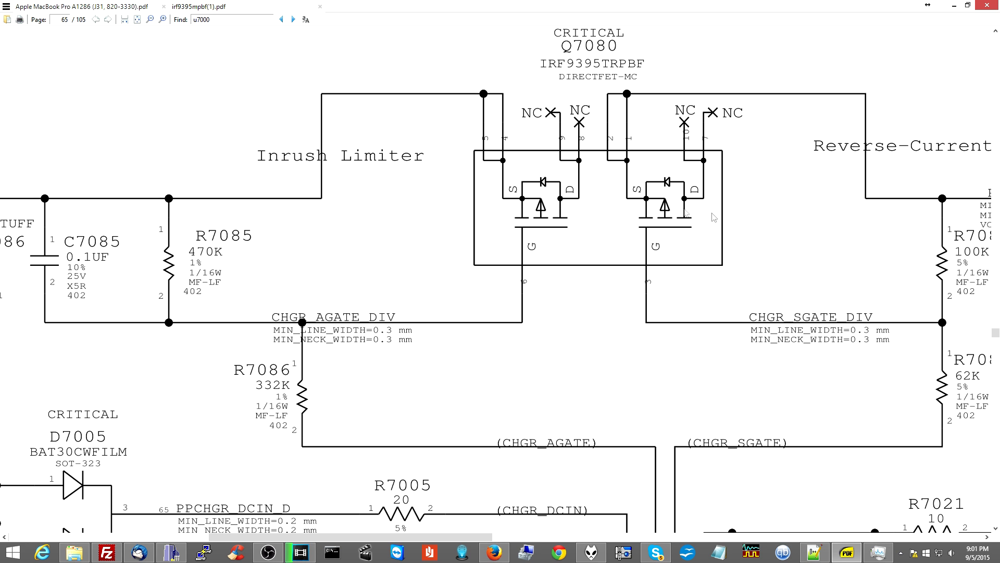
mouse_move(588, 207)
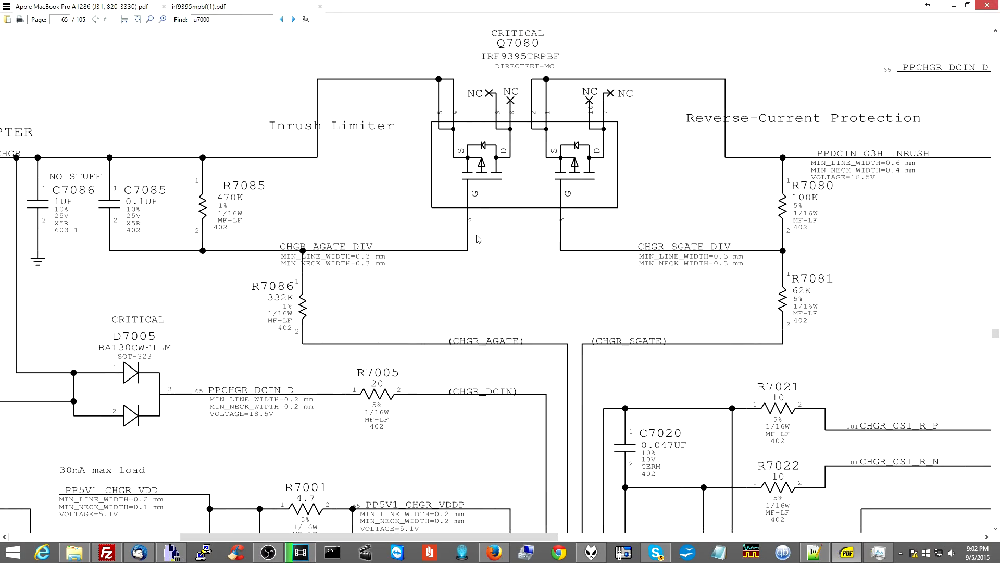
mouse_move(409, 157)
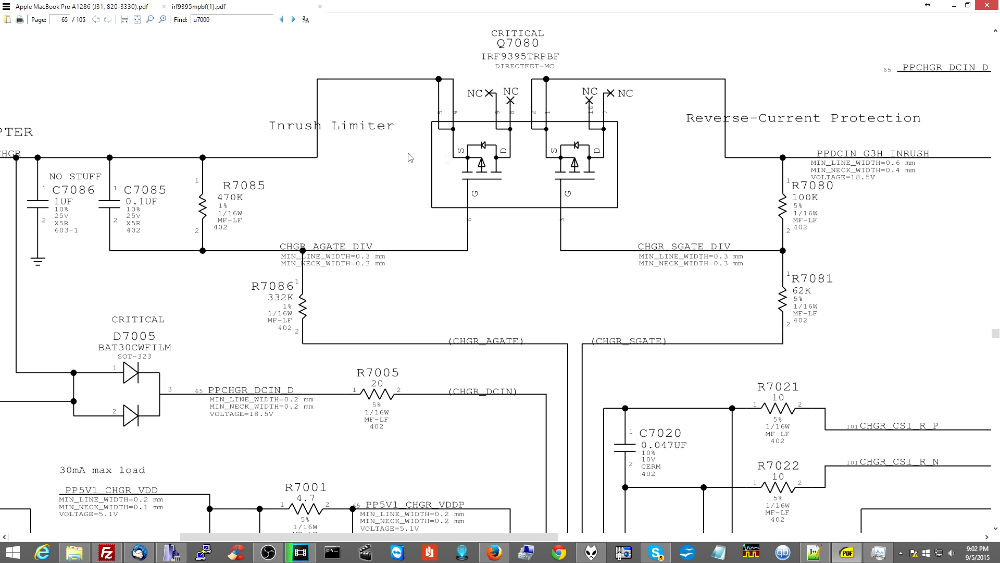
mouse_move(527, 147)
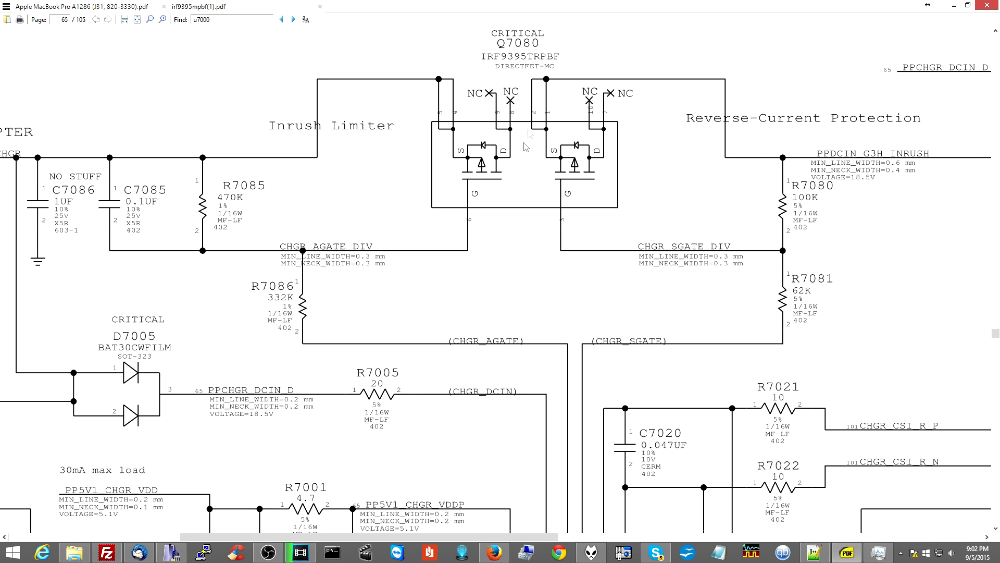
mouse_move(493, 139)
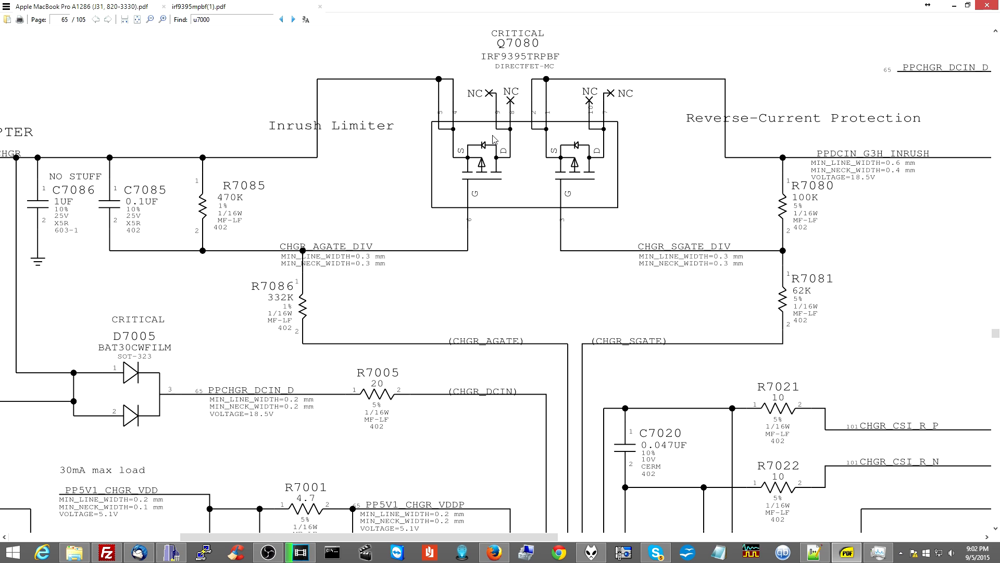
mouse_move(477, 208)
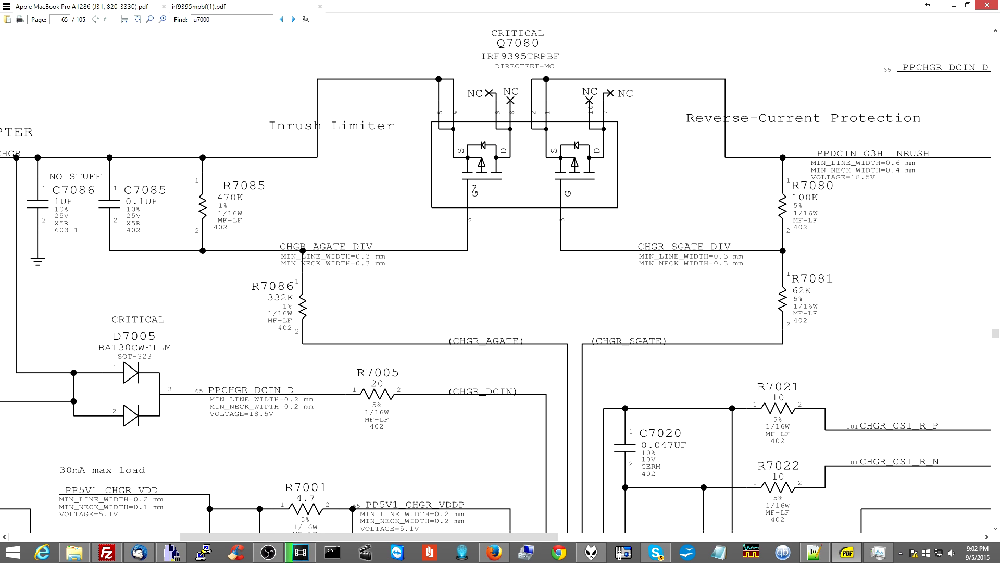
mouse_move(440, 170)
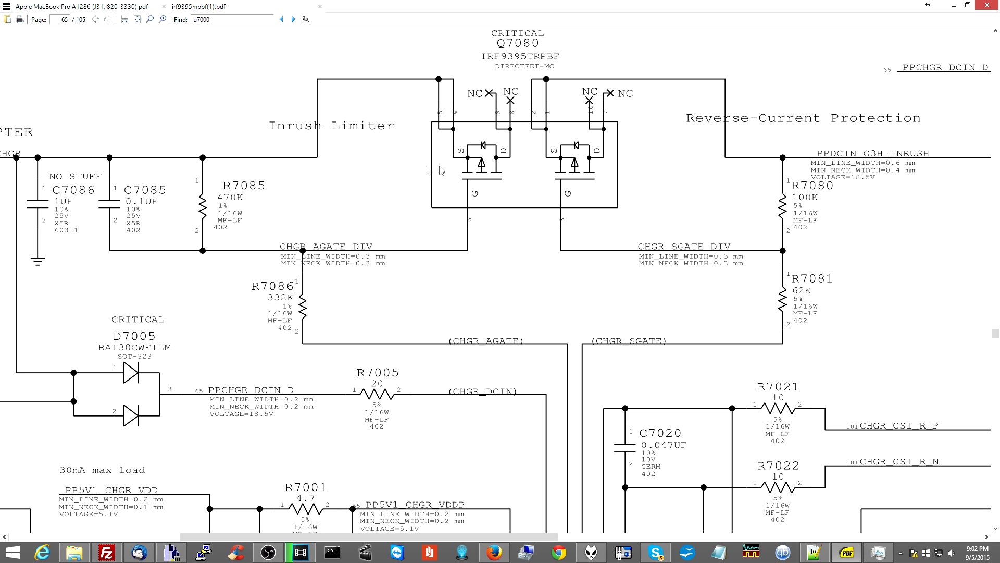
mouse_move(786, 165)
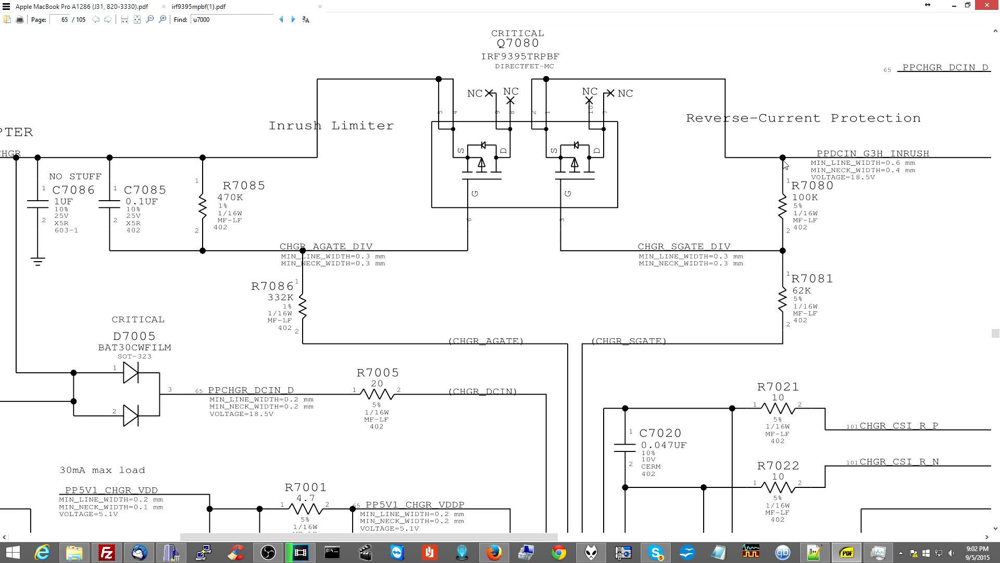